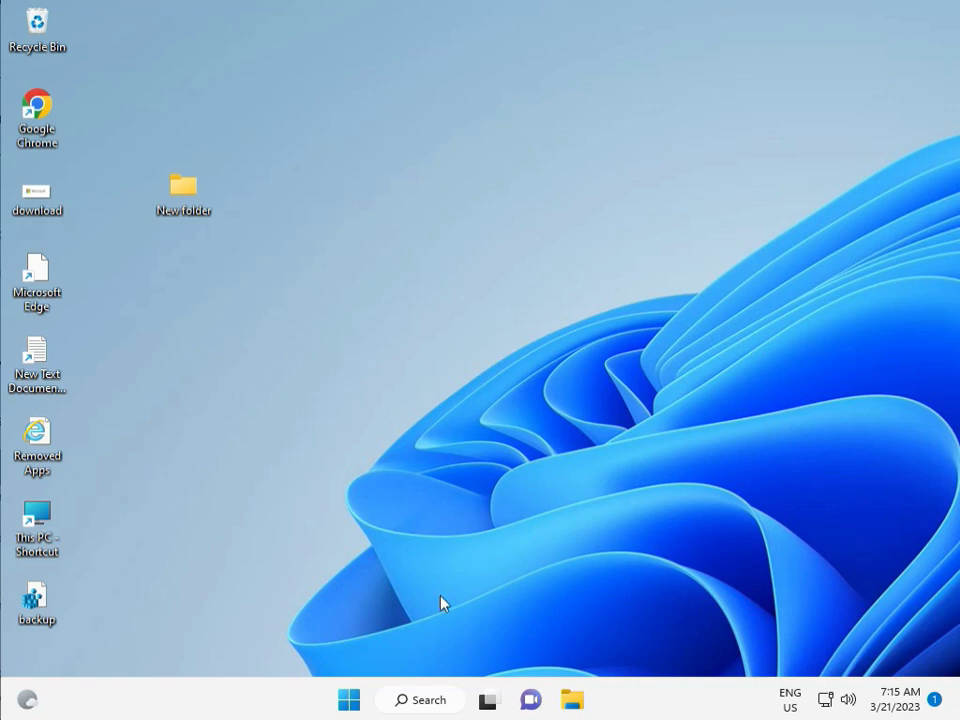
mouse_move(348, 700)
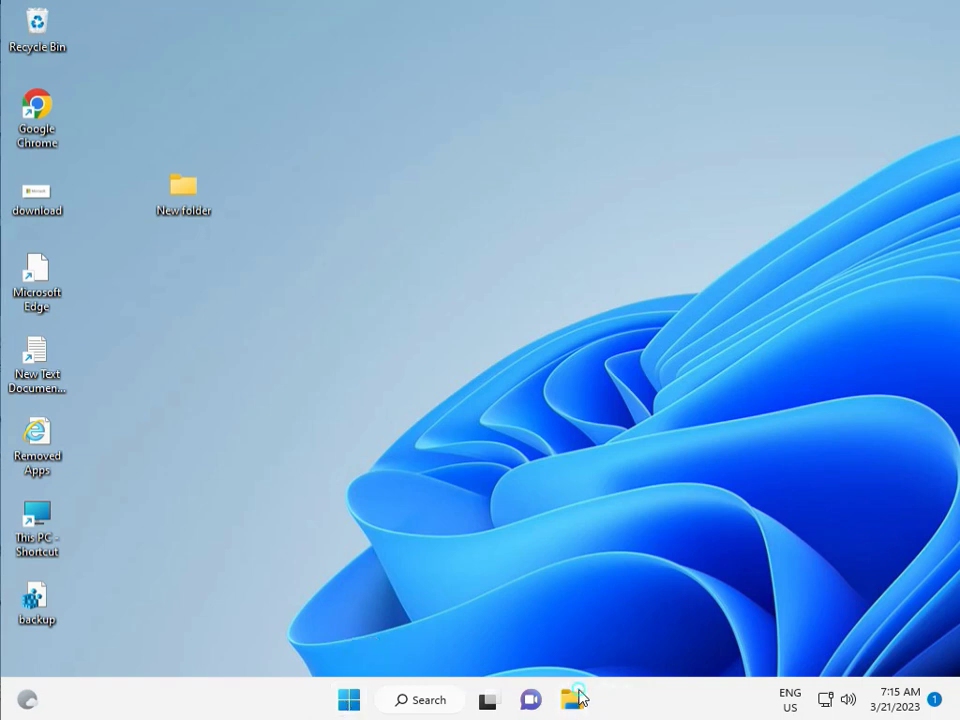
- Reach Device Manager's Display adapters category inside Computer Management
left_click(572, 700)
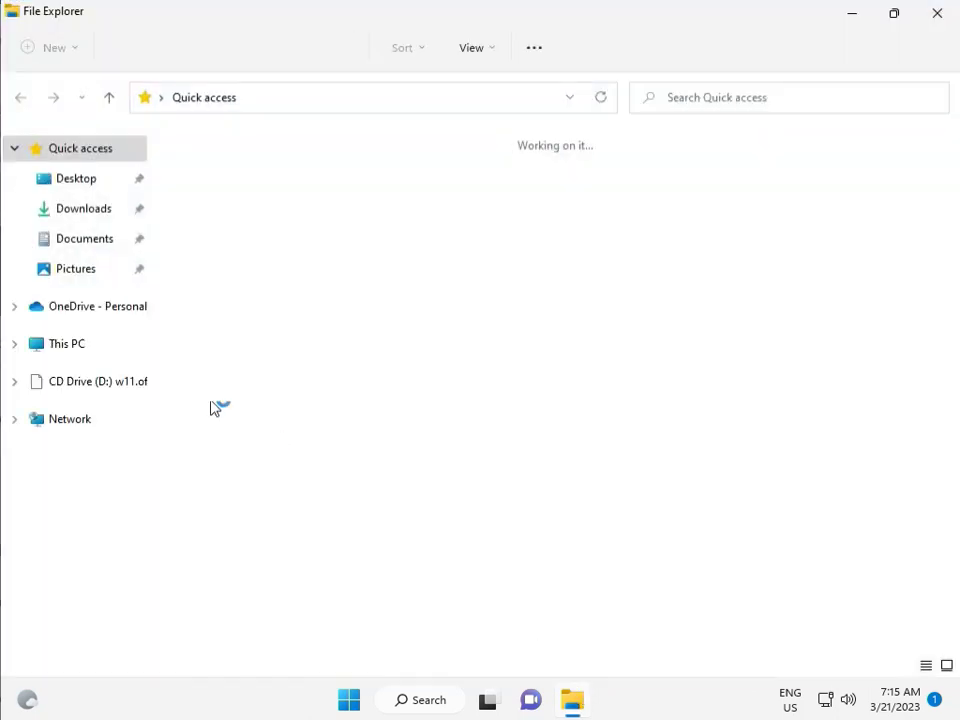
right_click(66, 344)
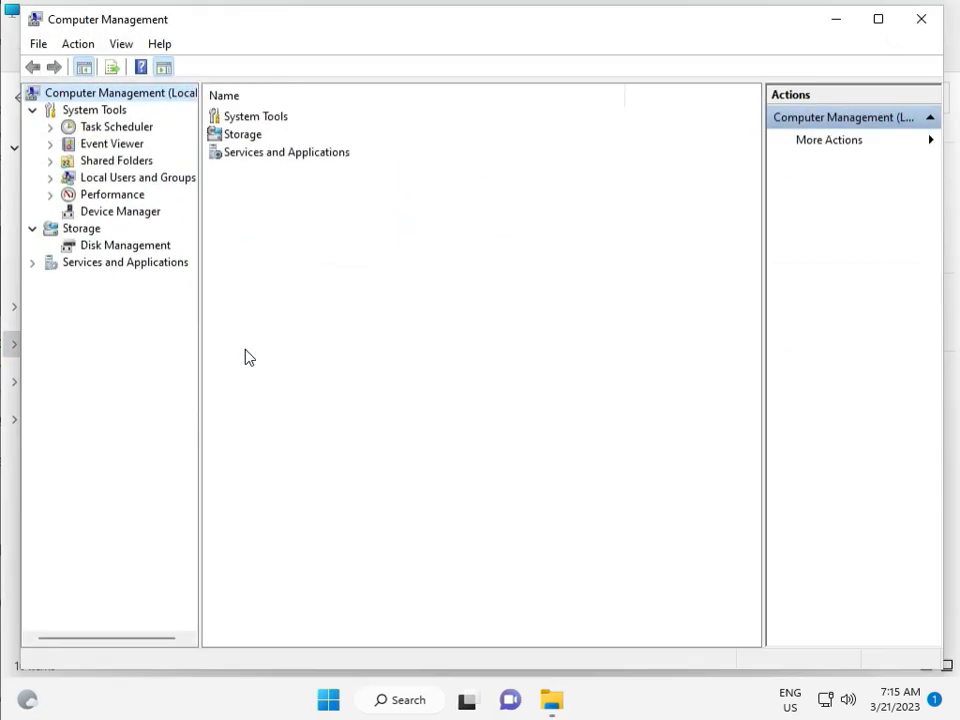
left_click(120, 212)
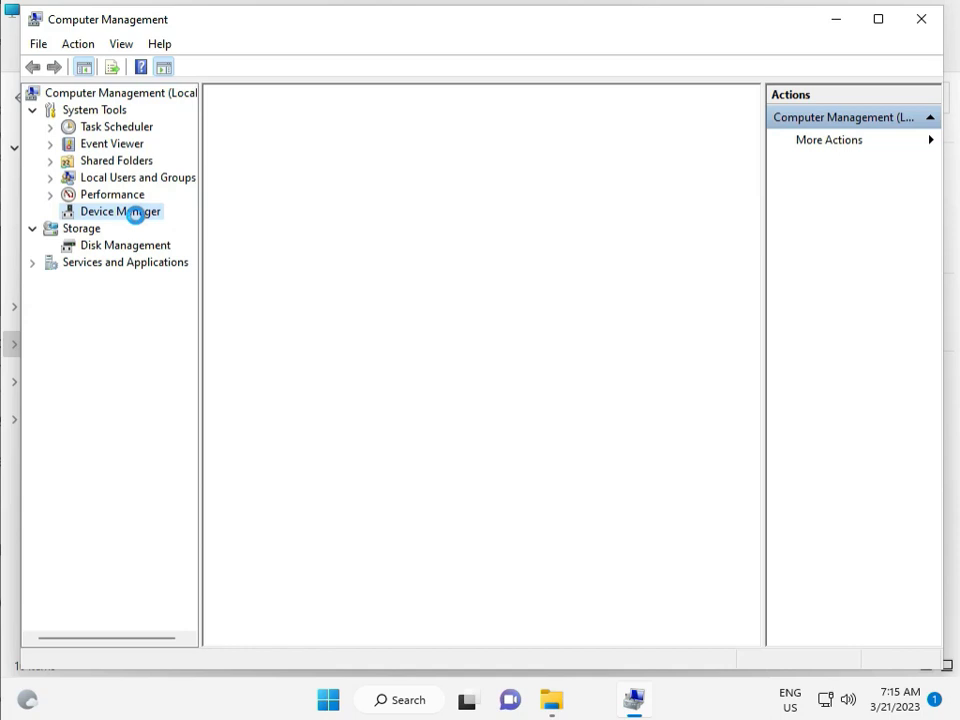
left_click(120, 212)
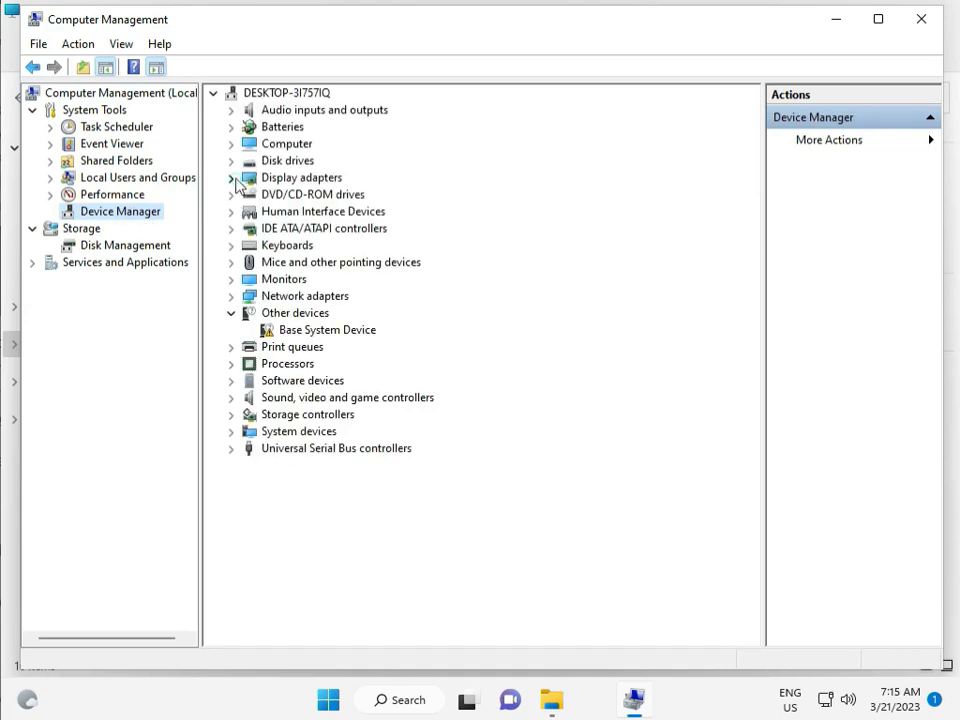
- Uninstall the Microsoft Basic Display Adapter and rescan for hardware changes to redetect it
right_click(356, 192)
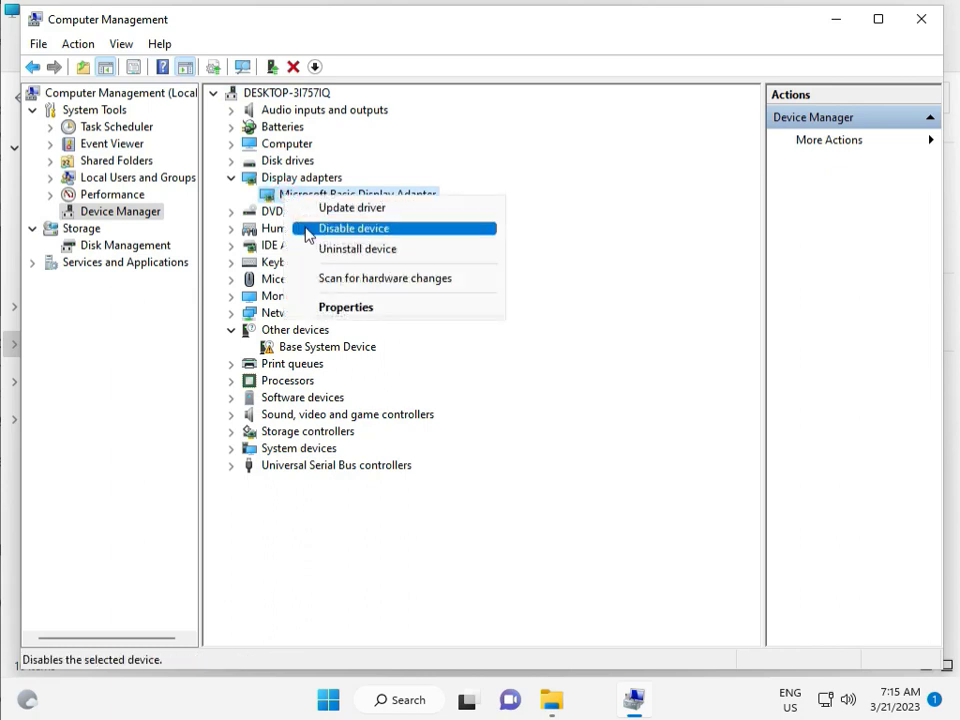
left_click(356, 248)
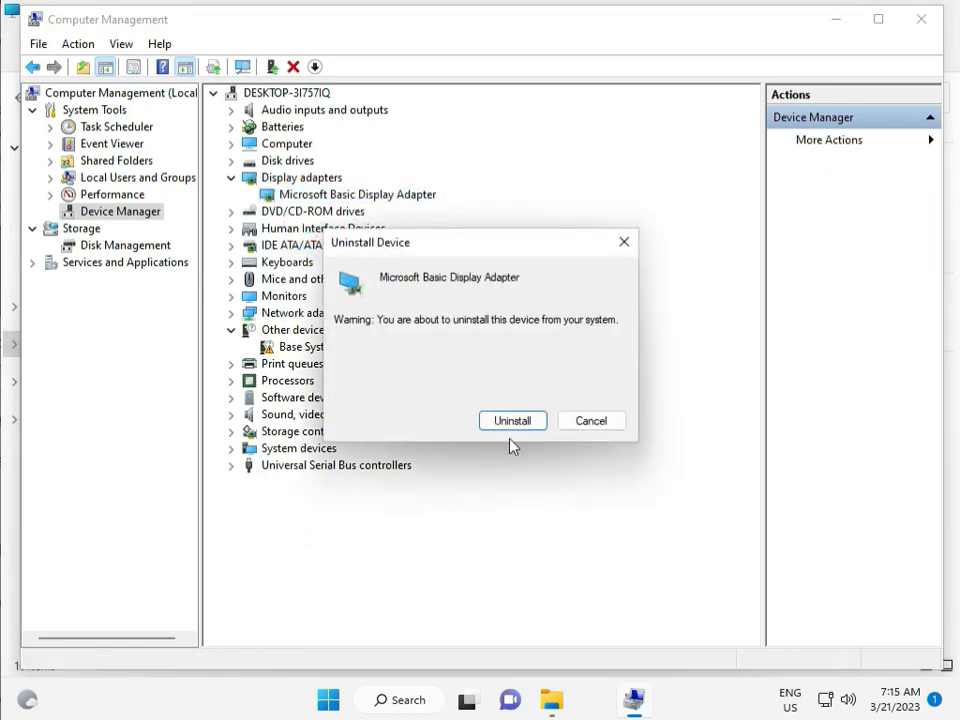
left_click(512, 420)
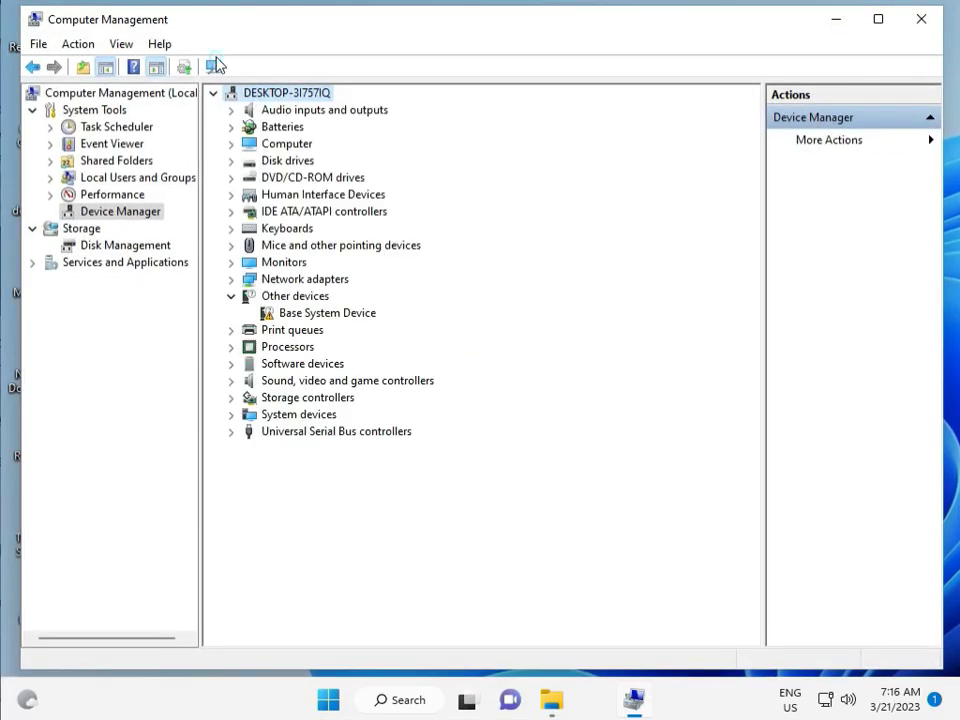
left_click(212, 68)
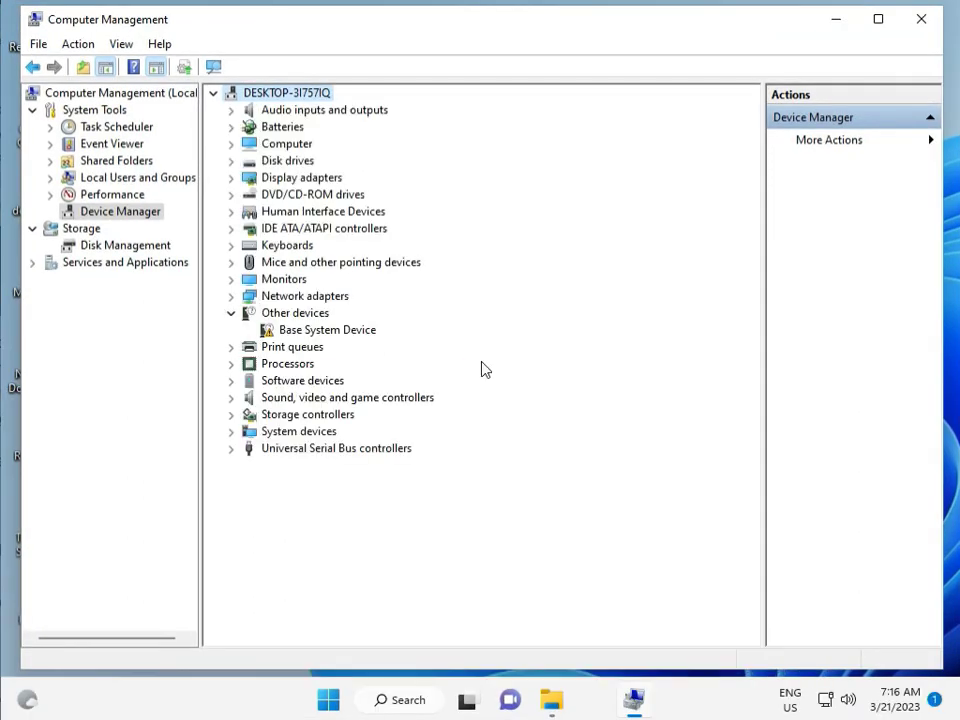
mouse_move(920, 20)
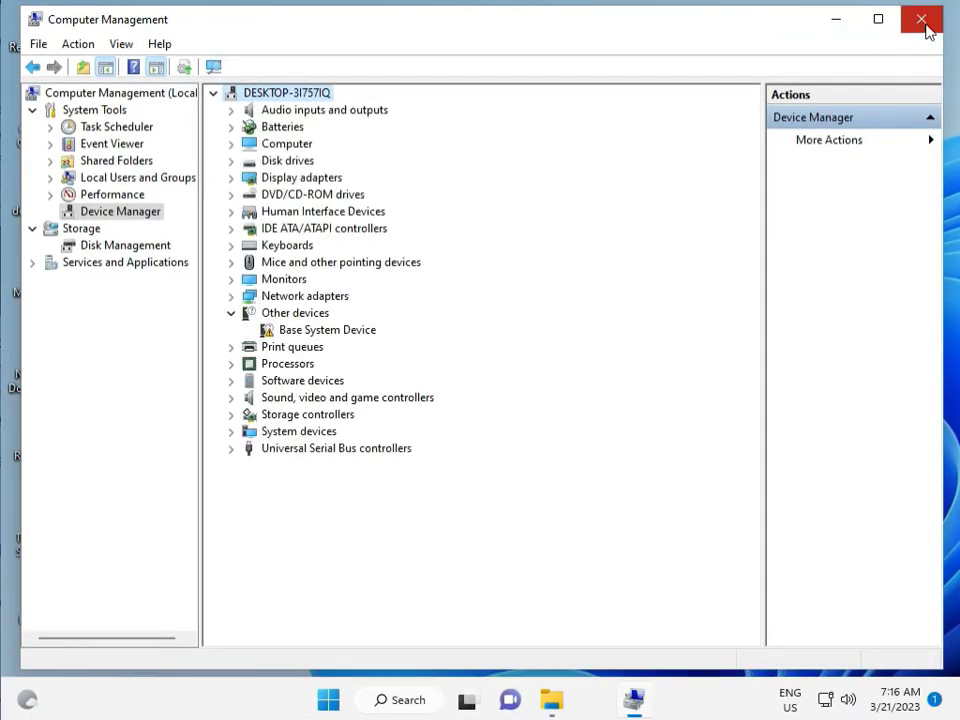
mouse_move(230, 184)
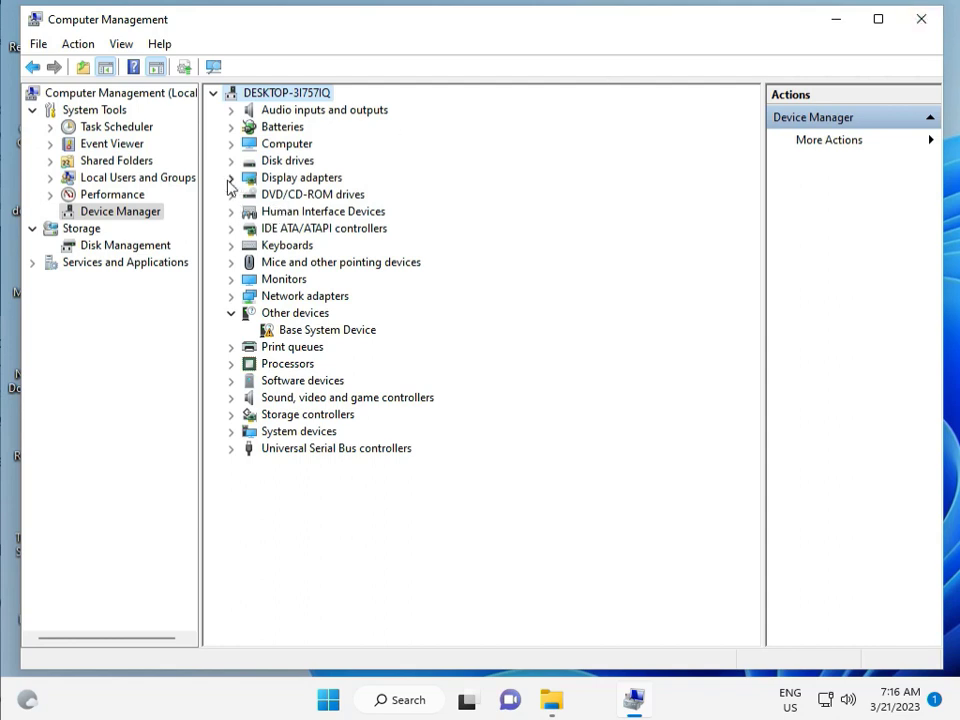
- Update the display adapter driver, confirm it is already the best one, and close Computer Management
left_click(232, 176)
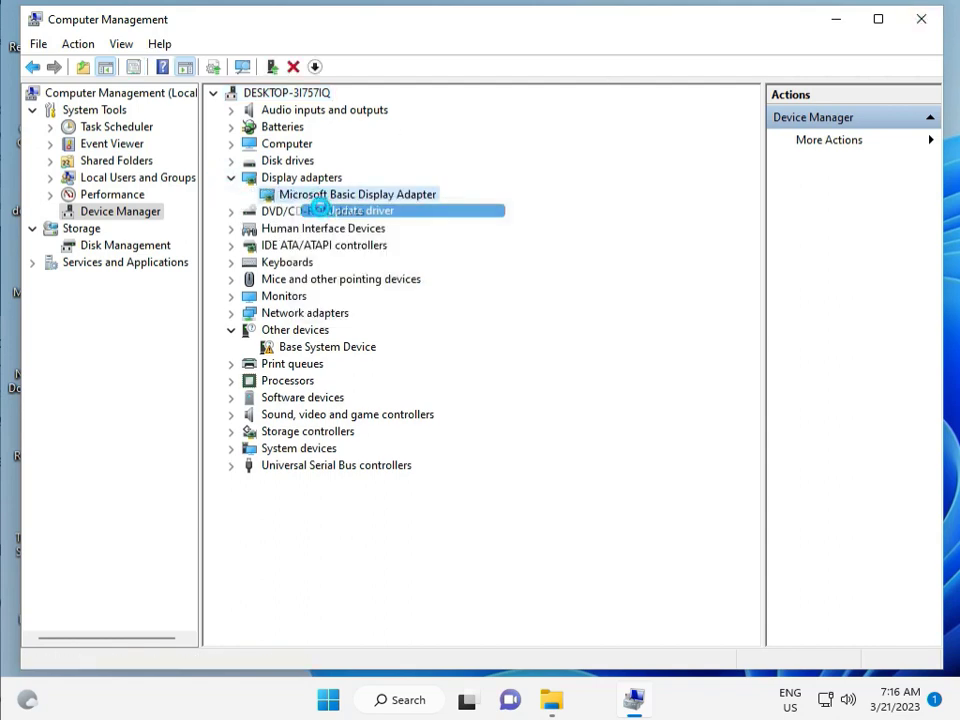
left_click(344, 210)
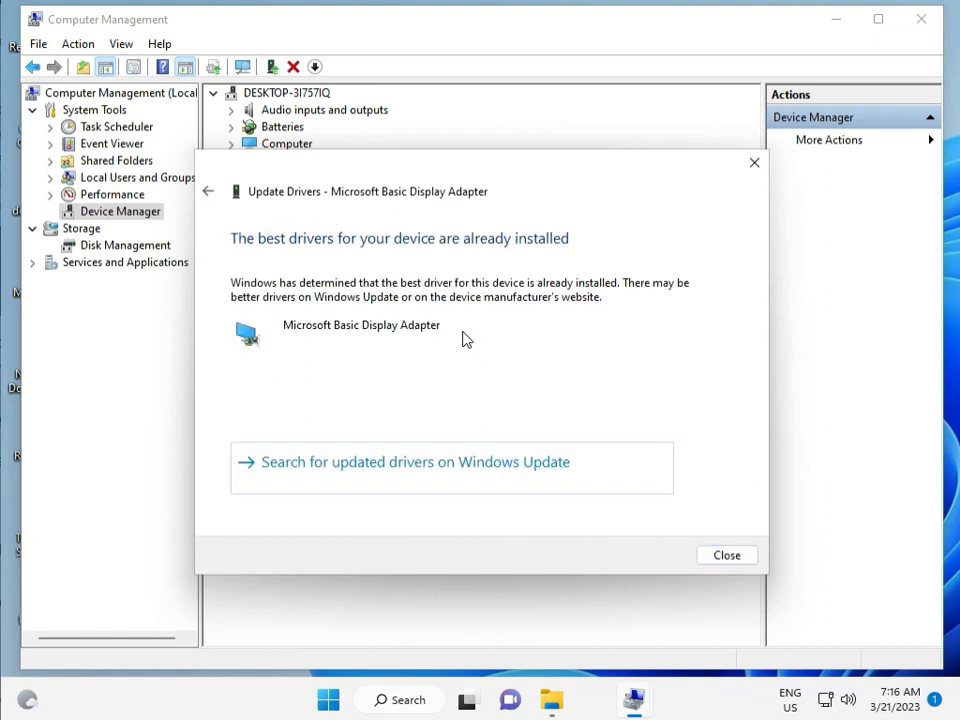
mouse_move(498, 388)
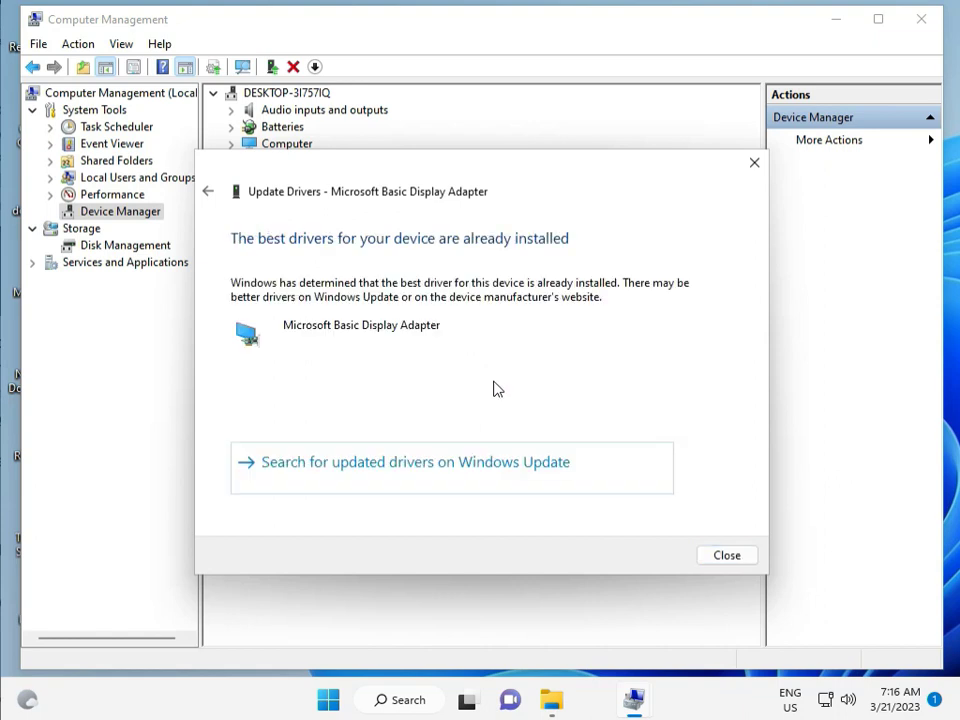
left_click(728, 556)
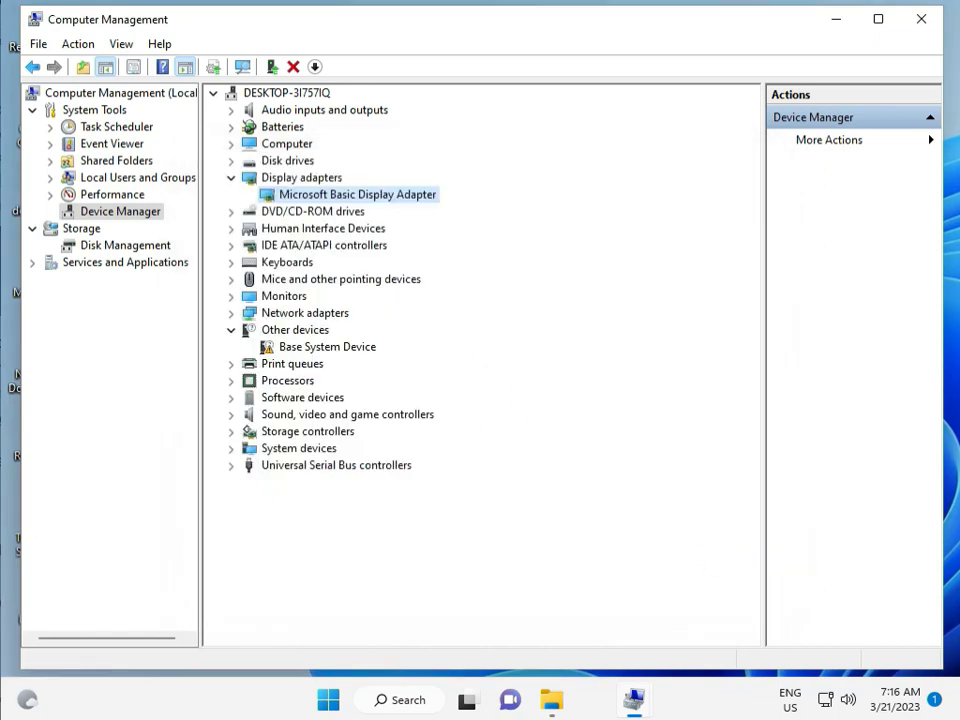
left_click(920, 18)
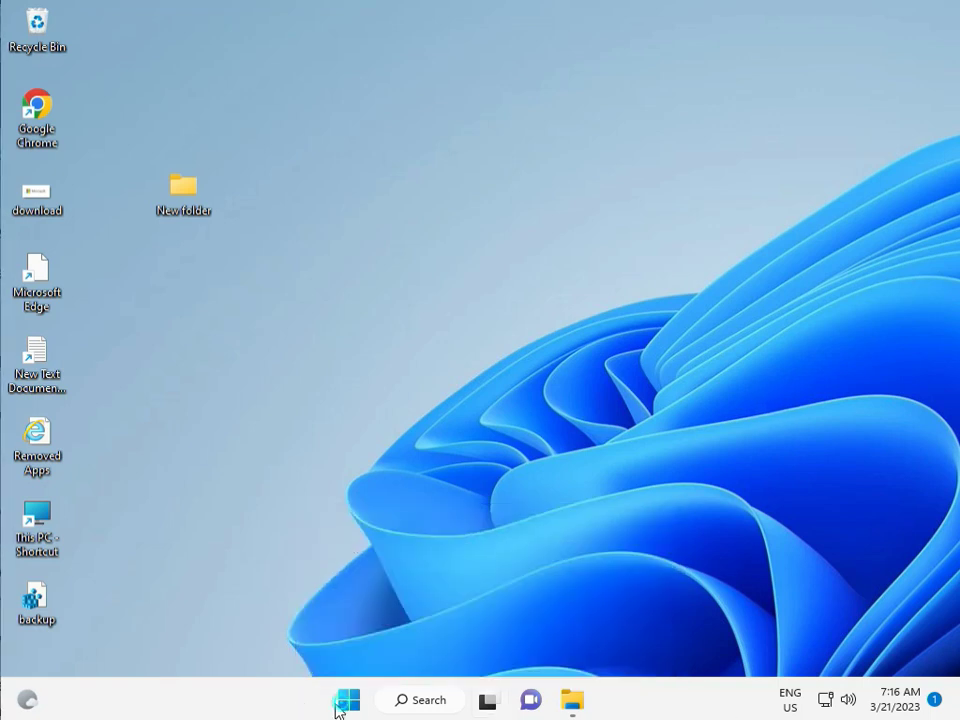
- Check Windows Update reports the system up to date, then close Settings
left_click(348, 700)
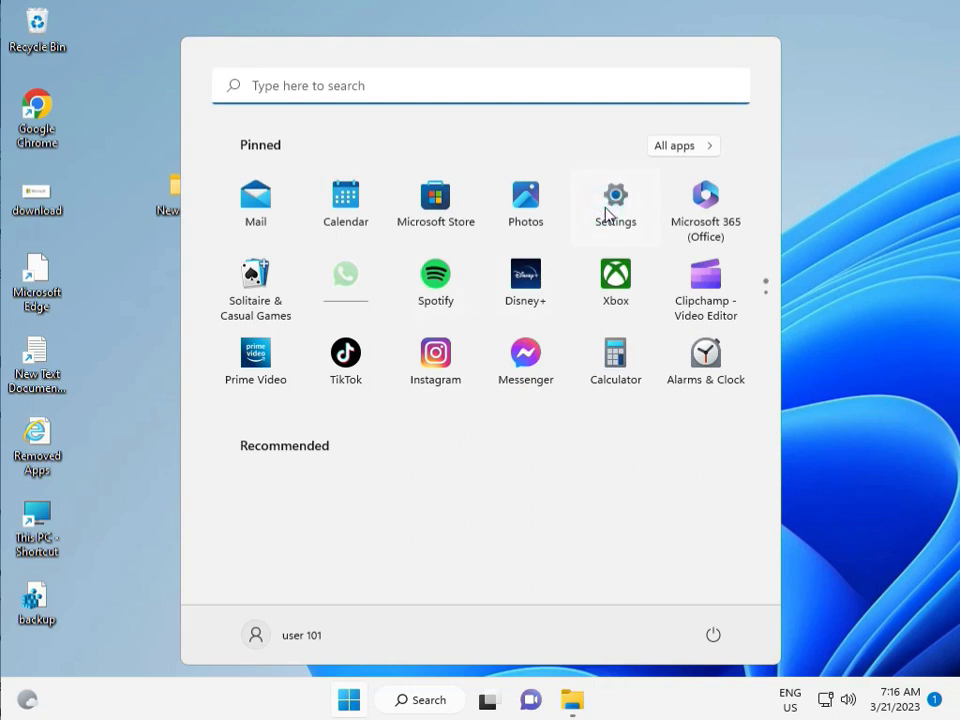
left_click(616, 198)
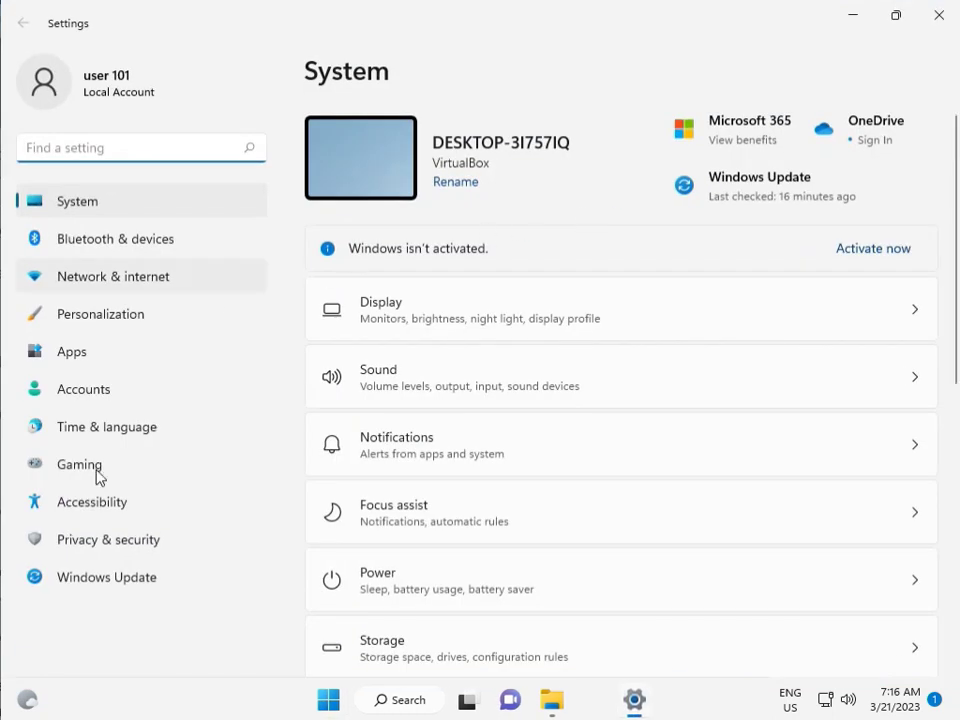
left_click(106, 576)
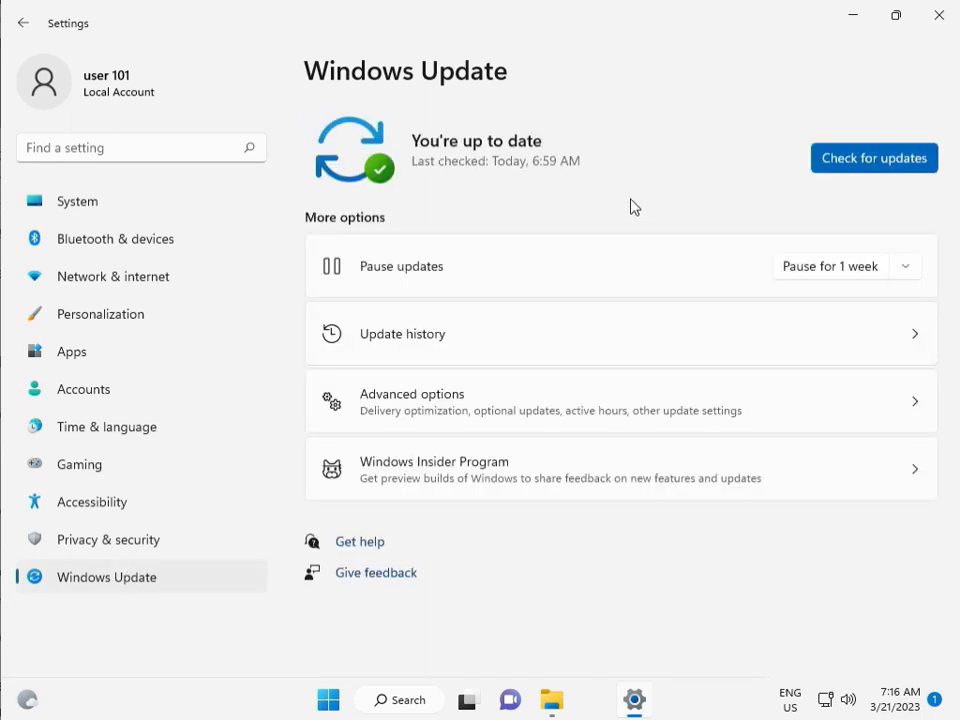
mouse_move(538, 218)
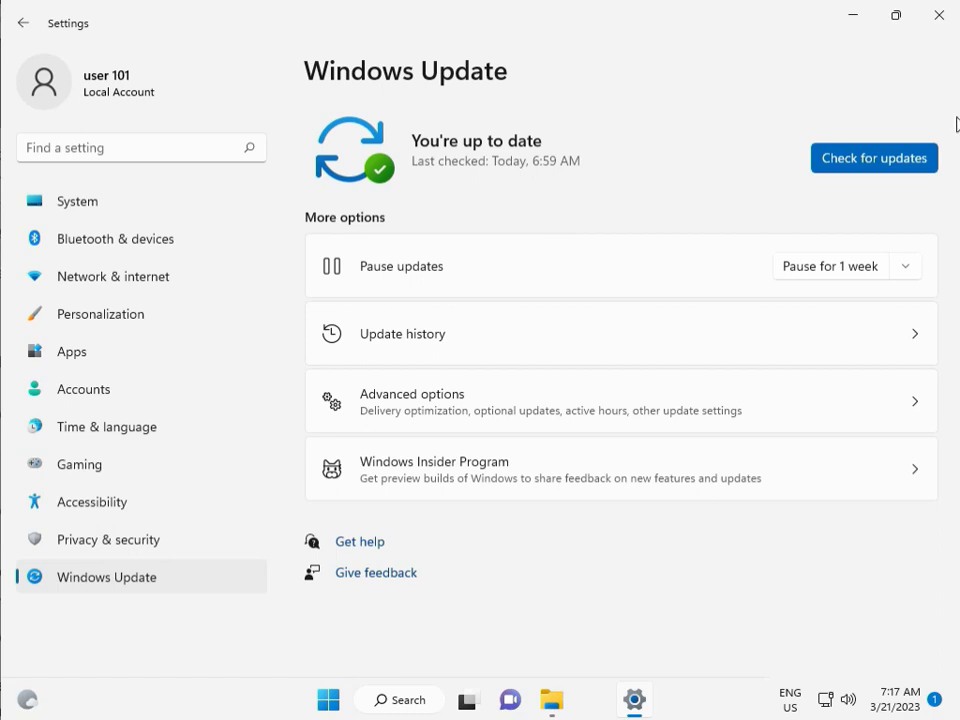
left_click(936, 16)
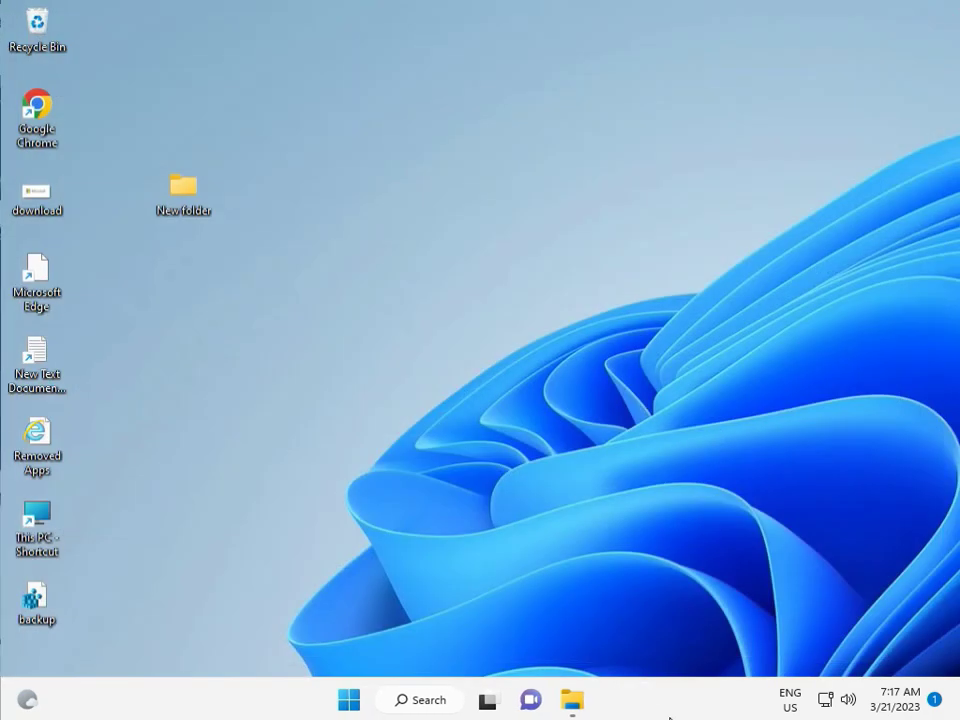
mouse_move(348, 700)
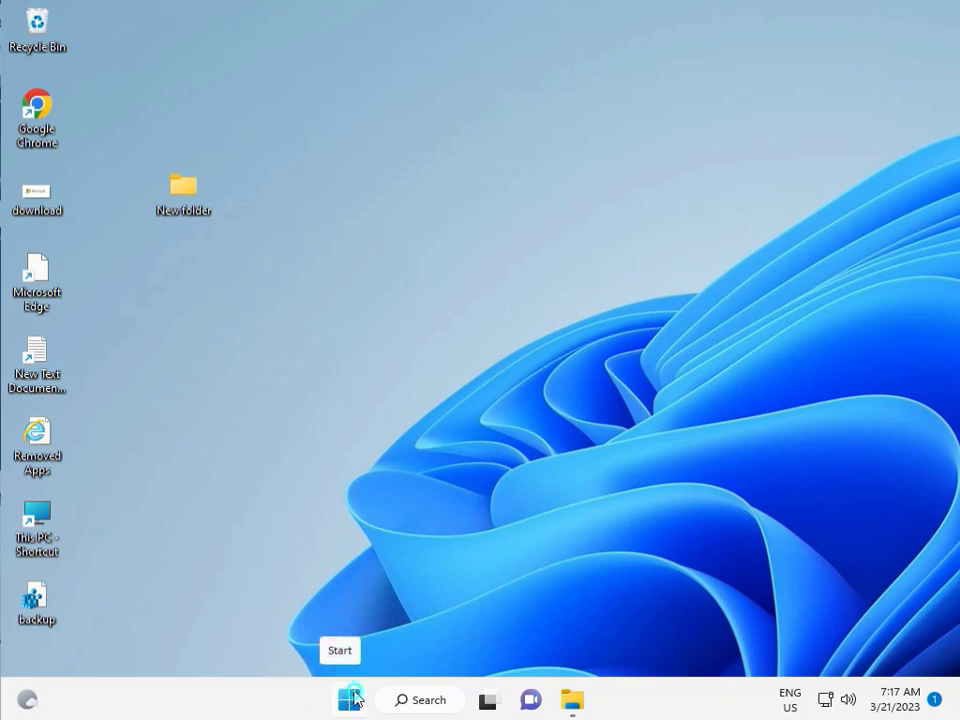
- Review the System > Display settings page in Settings
left_click(348, 700)
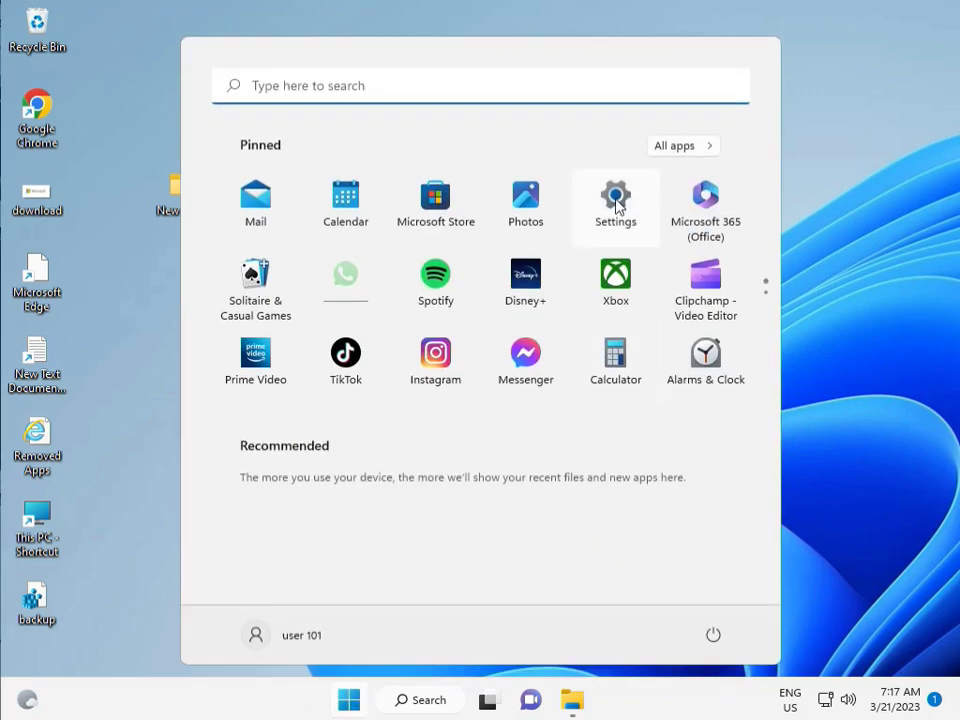
left_click(616, 200)
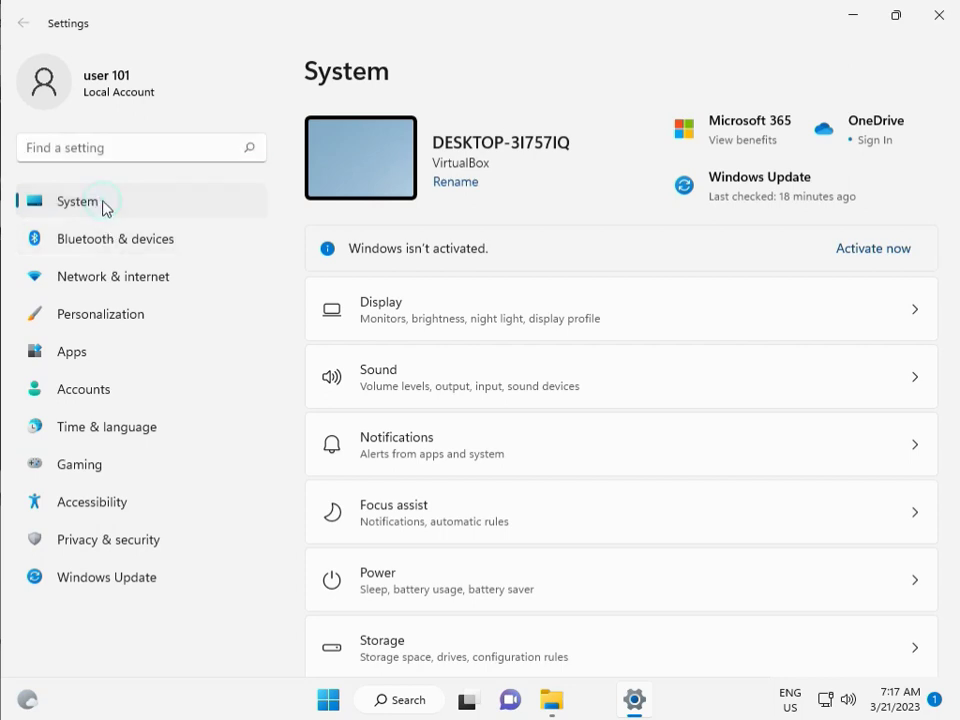
mouse_move(490, 324)
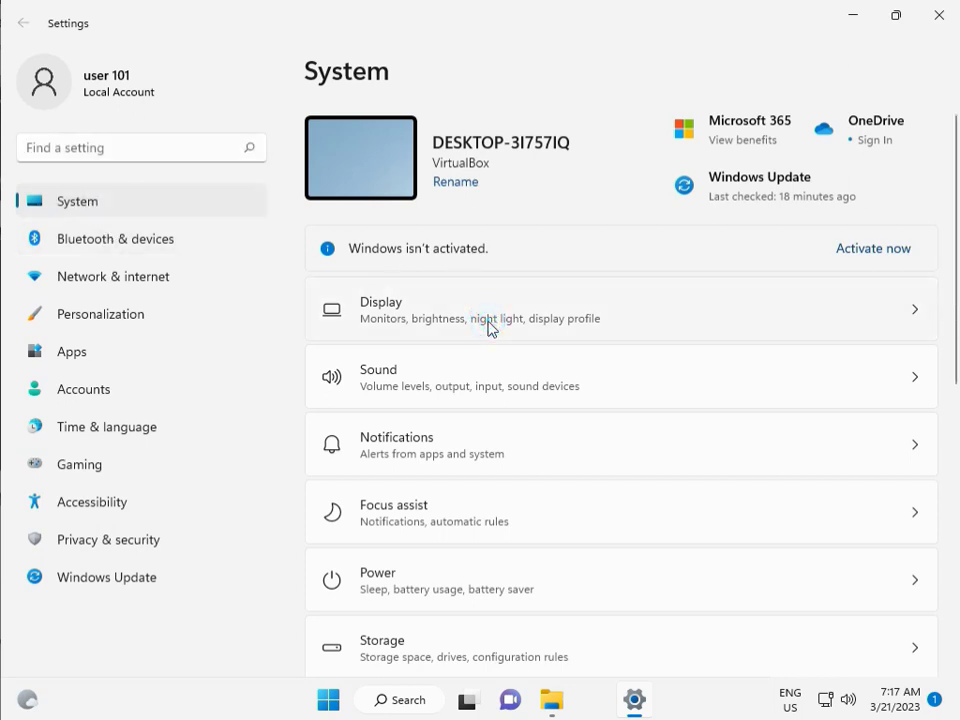
left_click(620, 308)
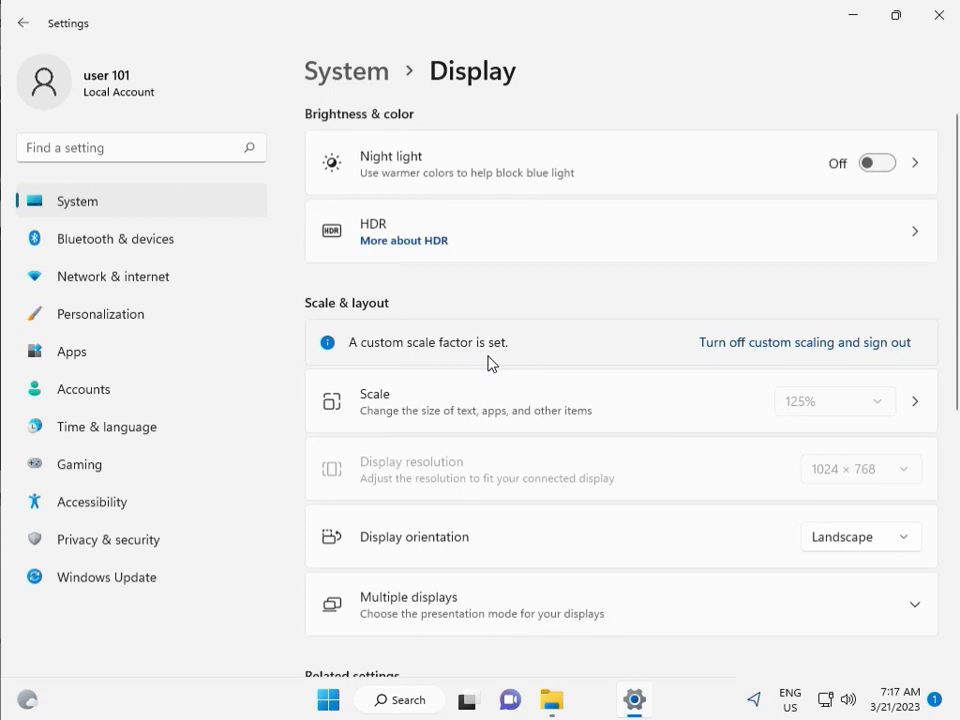
scroll("down", 3)
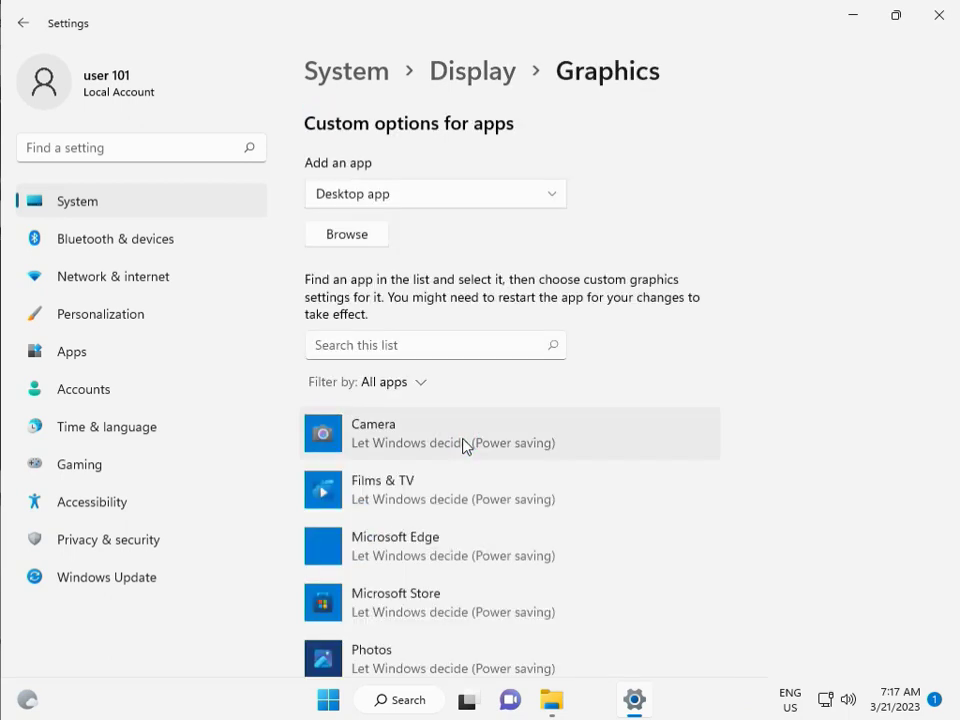
mouse_move(472, 72)
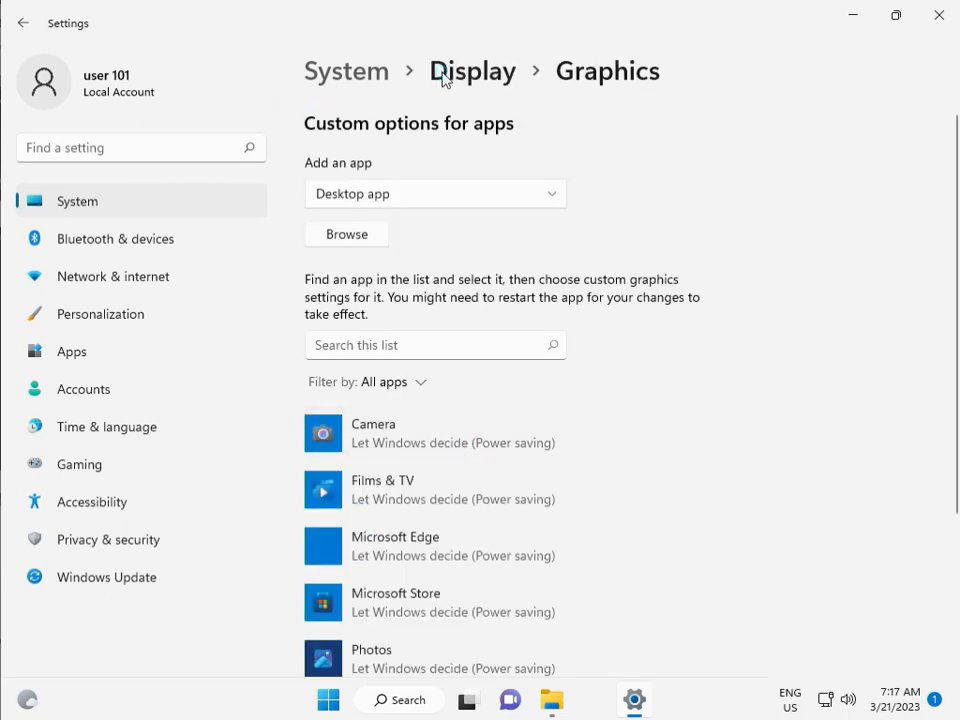
- Return from Graphics to Display, look over the remaining options, and close Settings
left_click(472, 72)
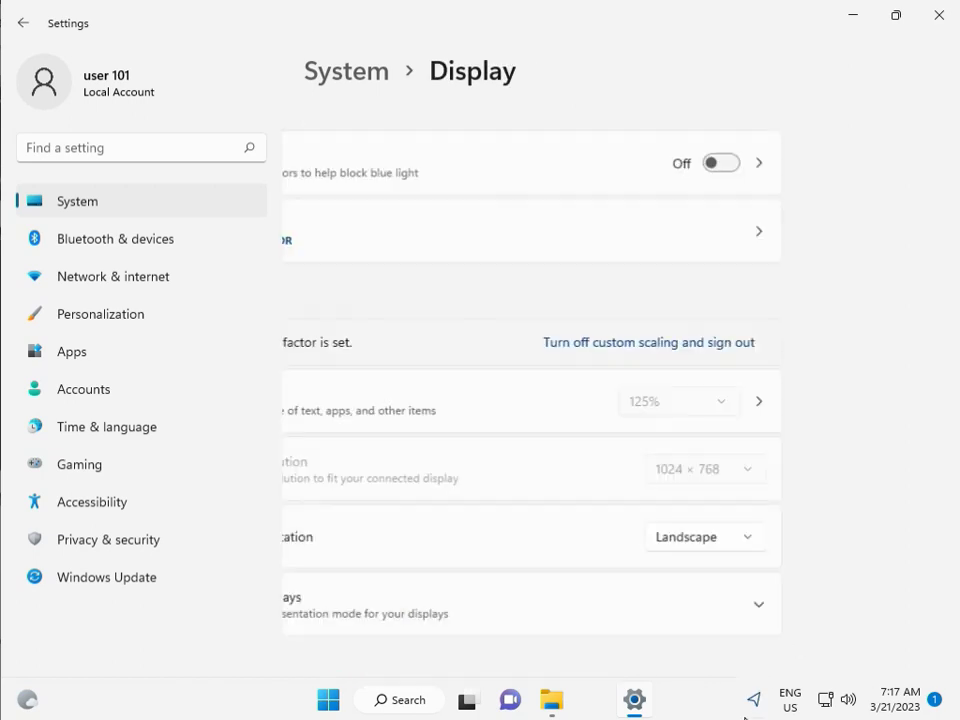
scroll("down", 3)
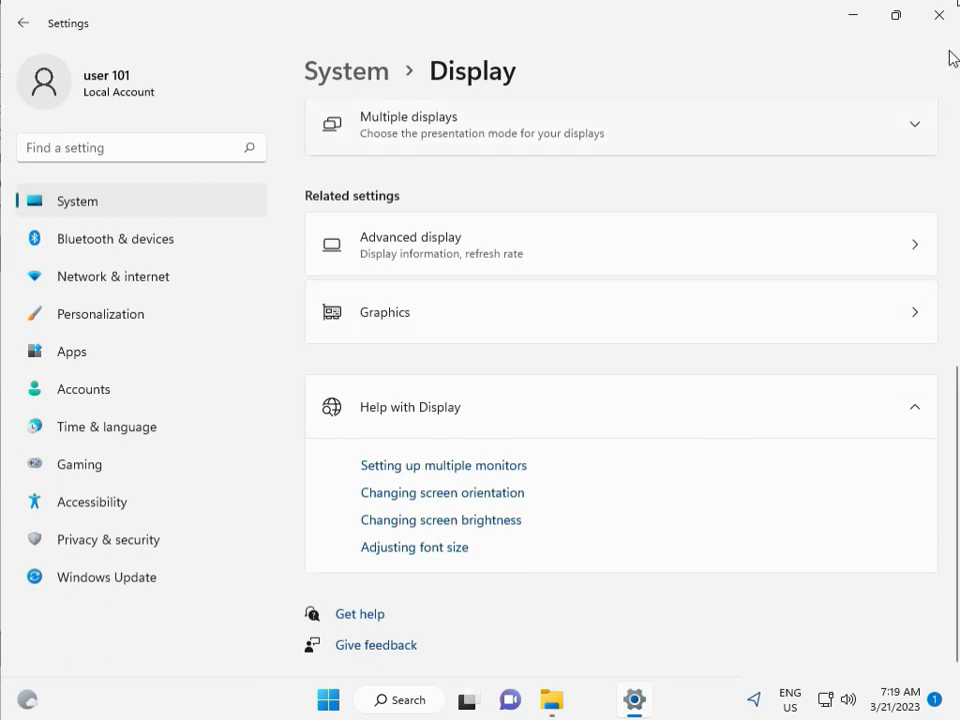
left_click(936, 16)
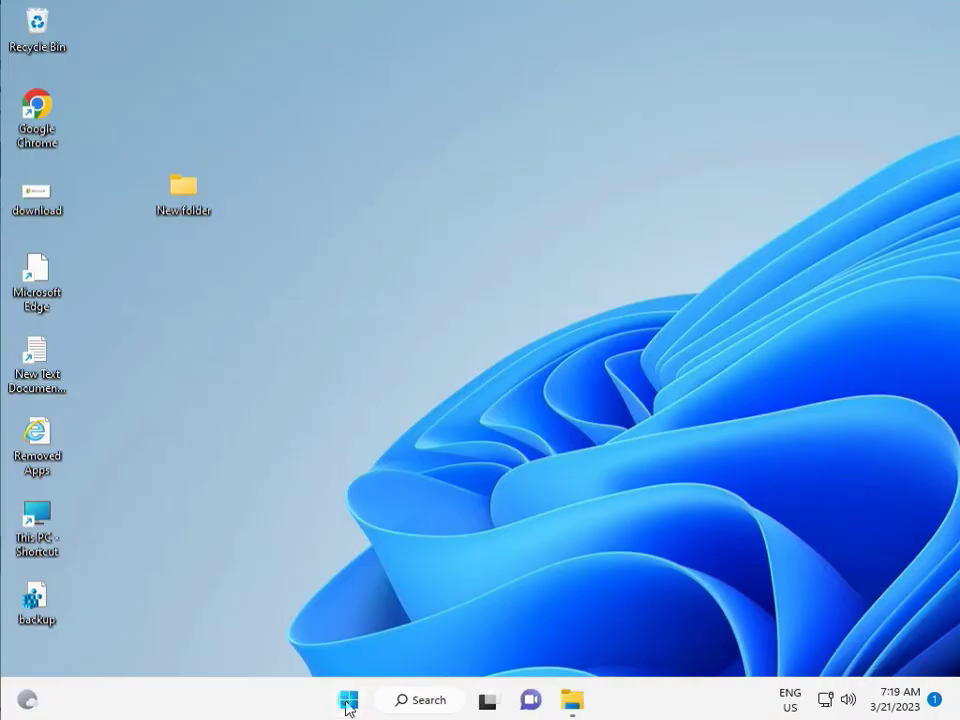
- Launch Local Group Policy Editor from Start search and enter Computer Configuration
left_click(348, 700)
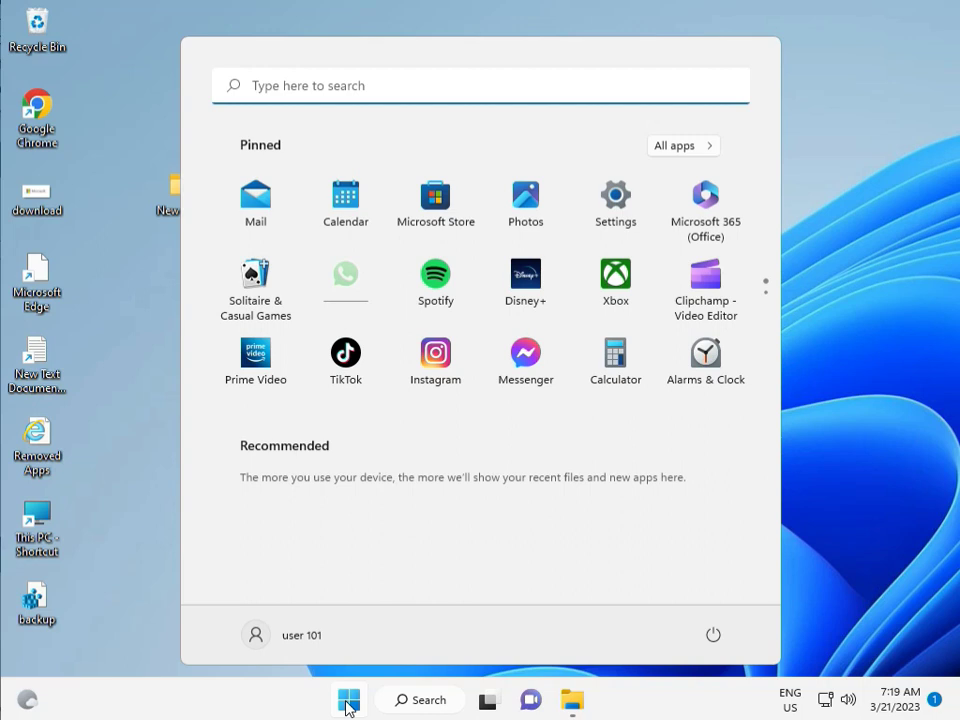
type("grou")
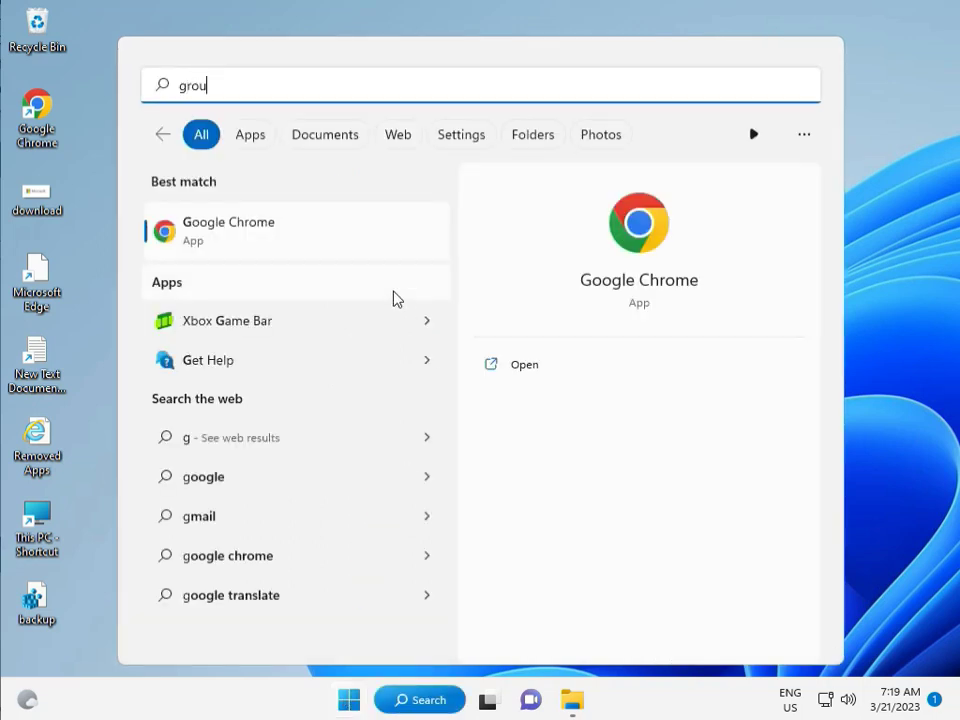
type("u")
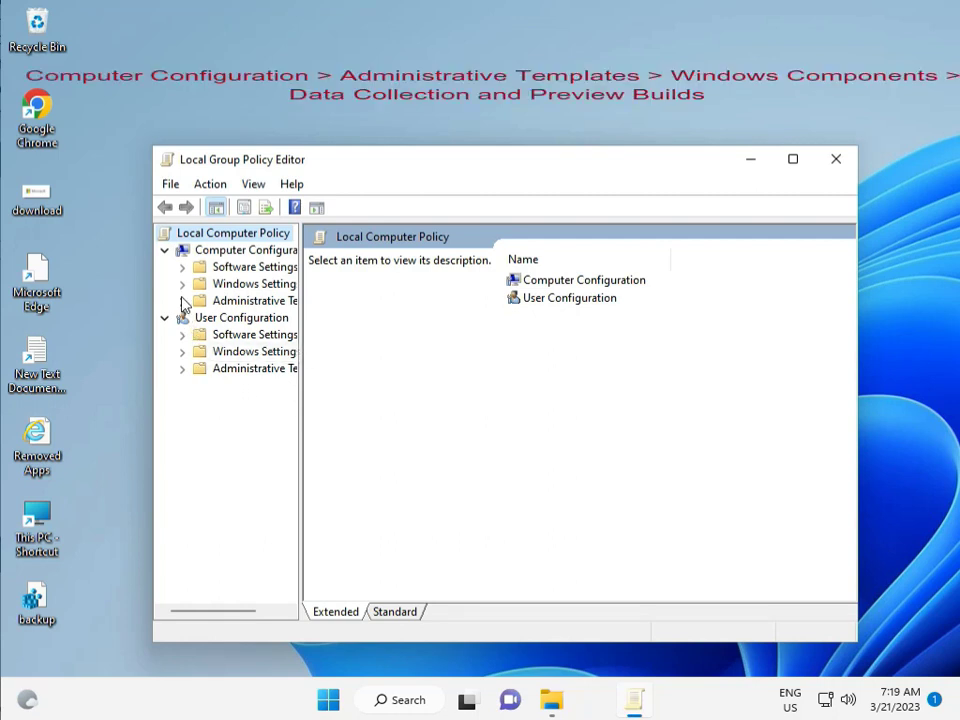
left_click(248, 248)
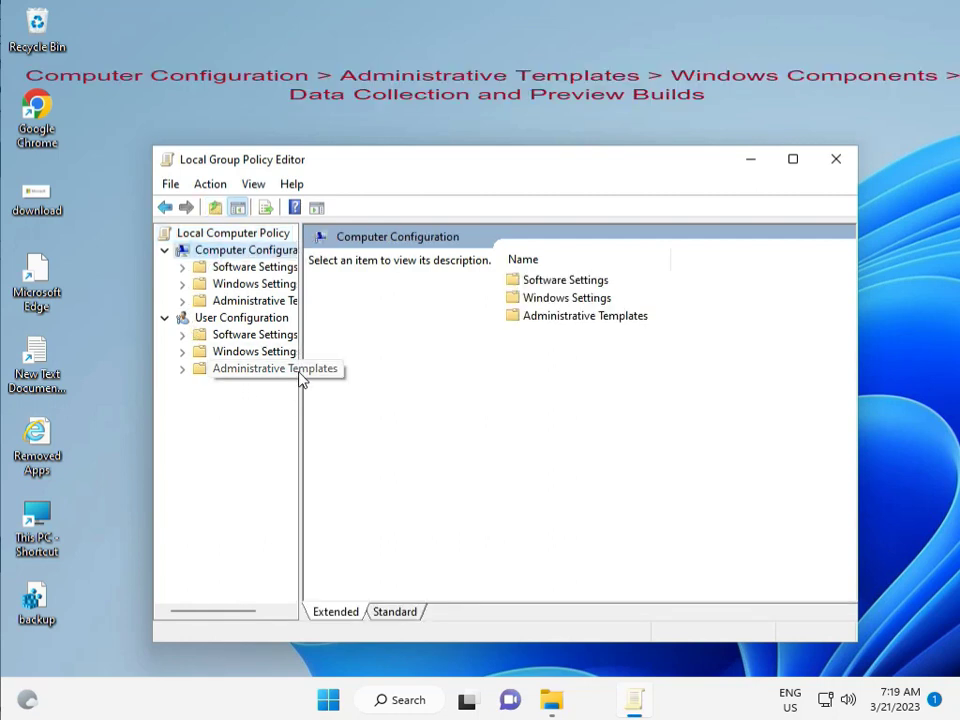
mouse_move(308, 412)
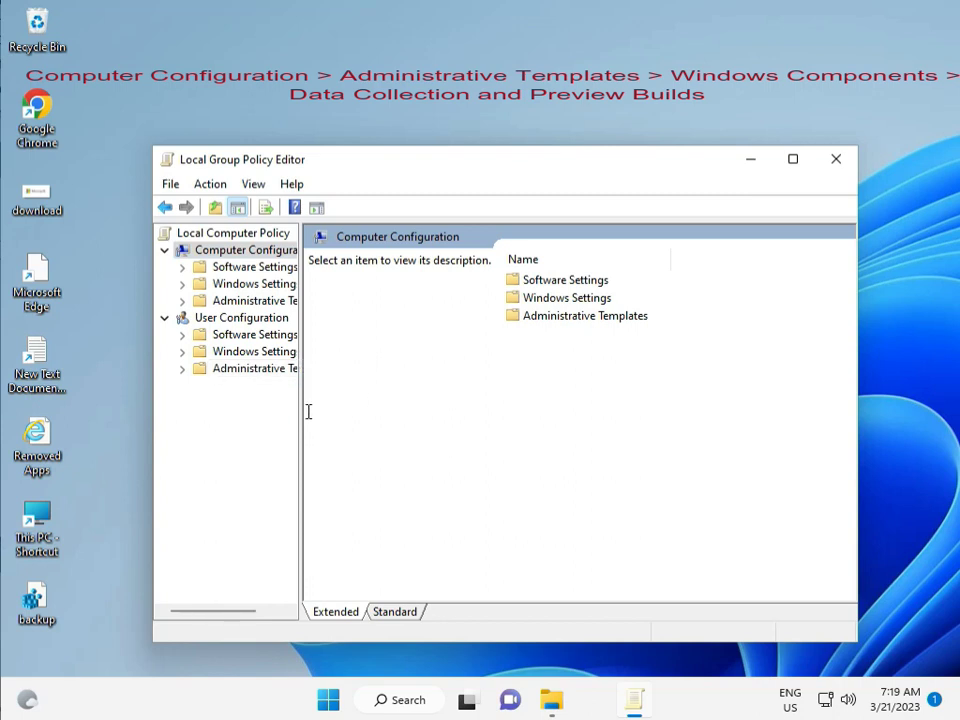
left_click_drag(300, 414, 380, 414)
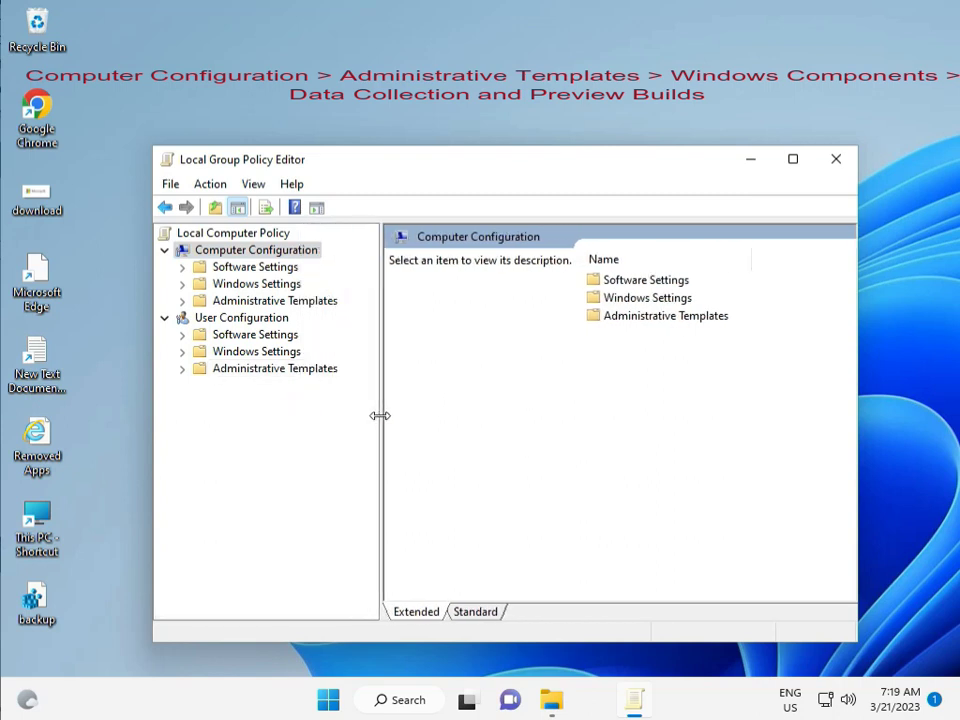
mouse_move(190, 300)
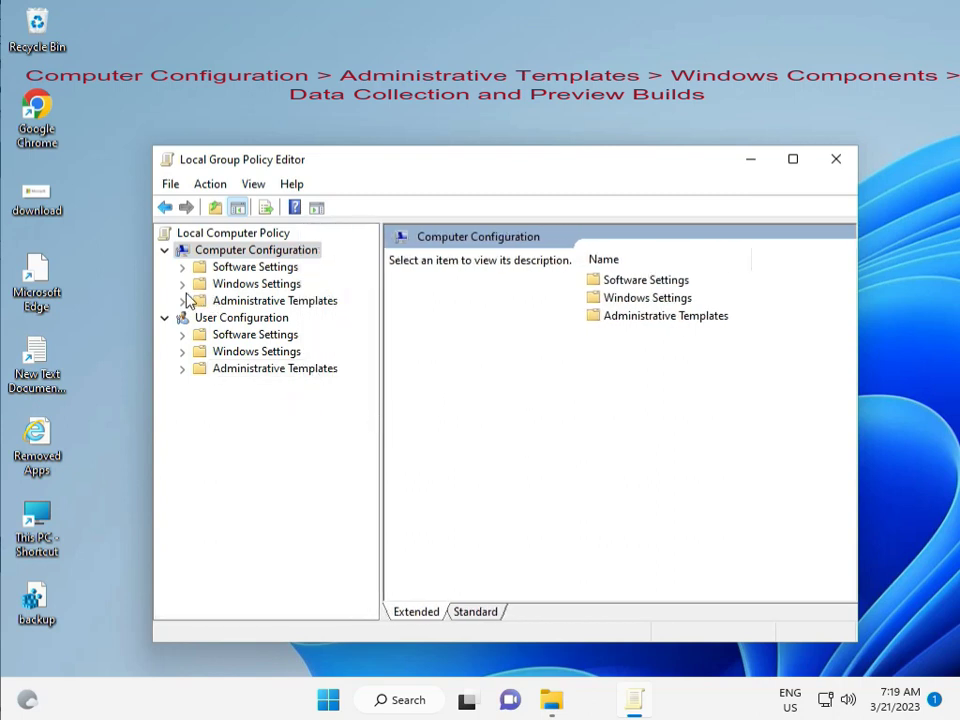
- Show Data Collection and Preview Builds under Windows Components with the commercial data pipeline policy description
left_click(184, 300)
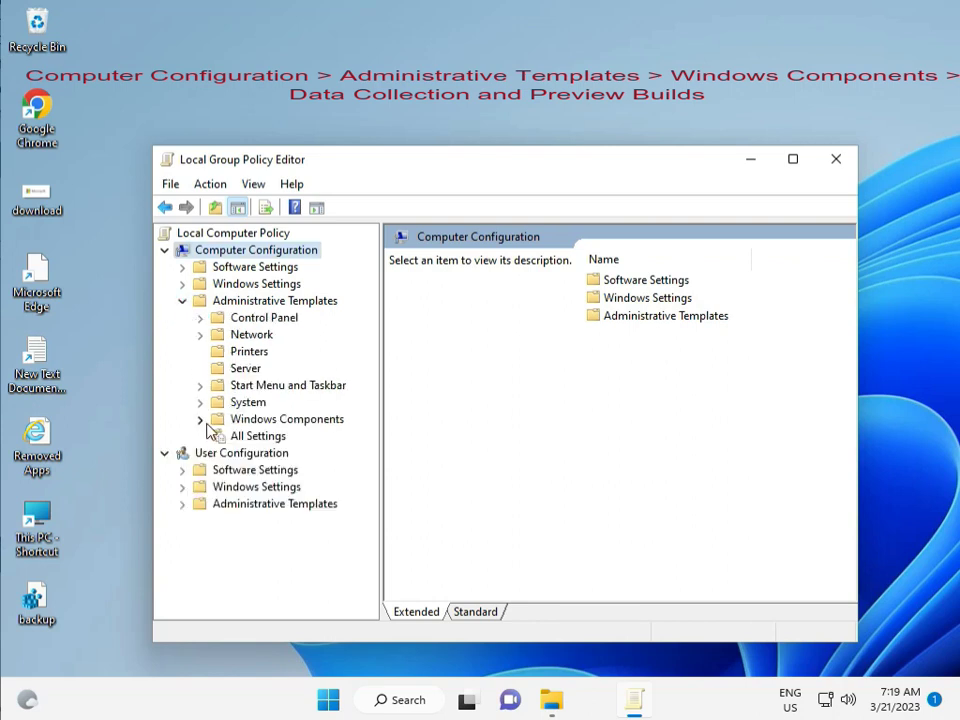
left_click(200, 420)
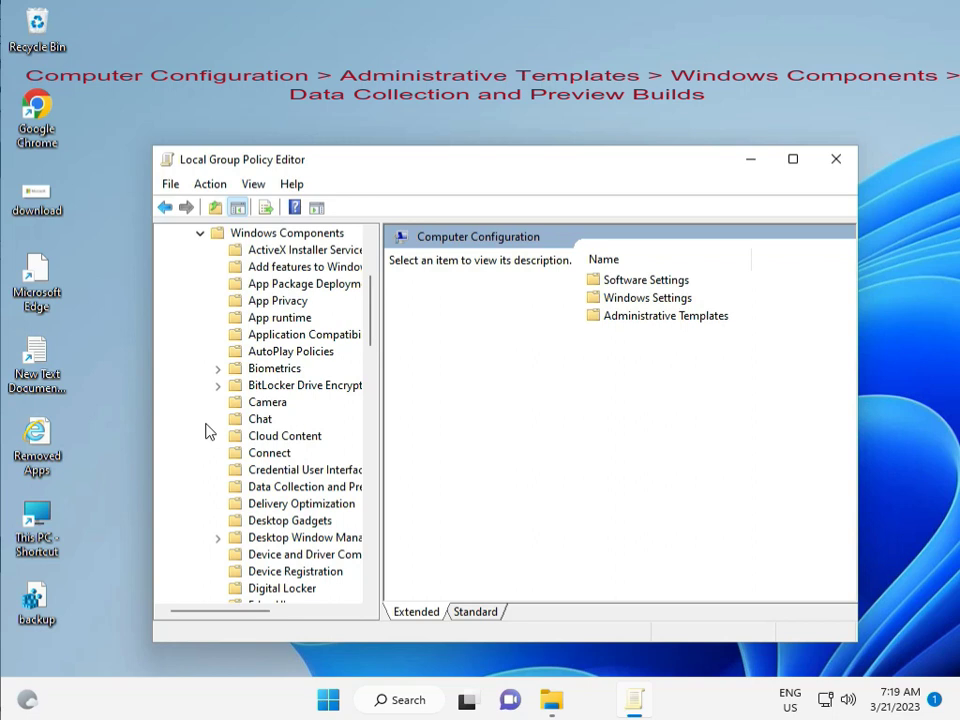
mouse_move(384, 522)
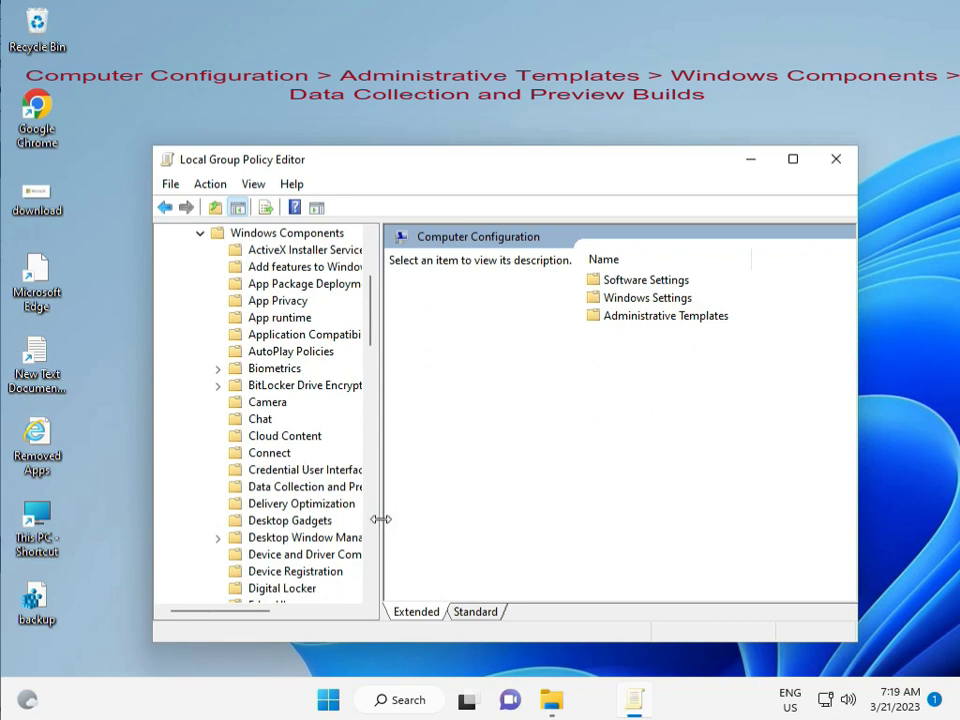
left_click(322, 486)
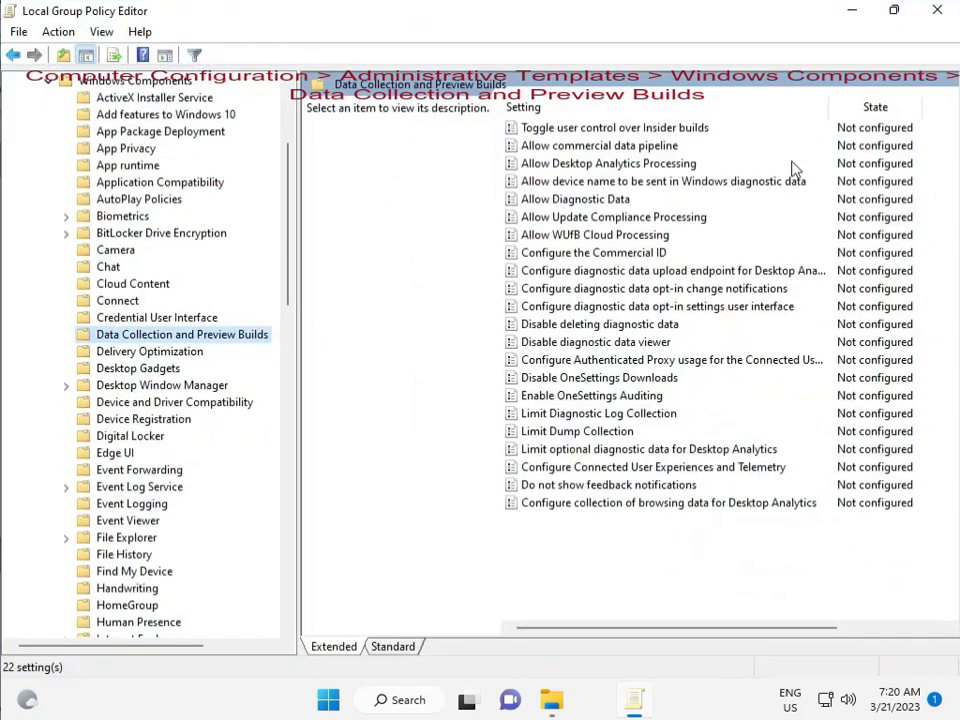
mouse_move(676, 372)
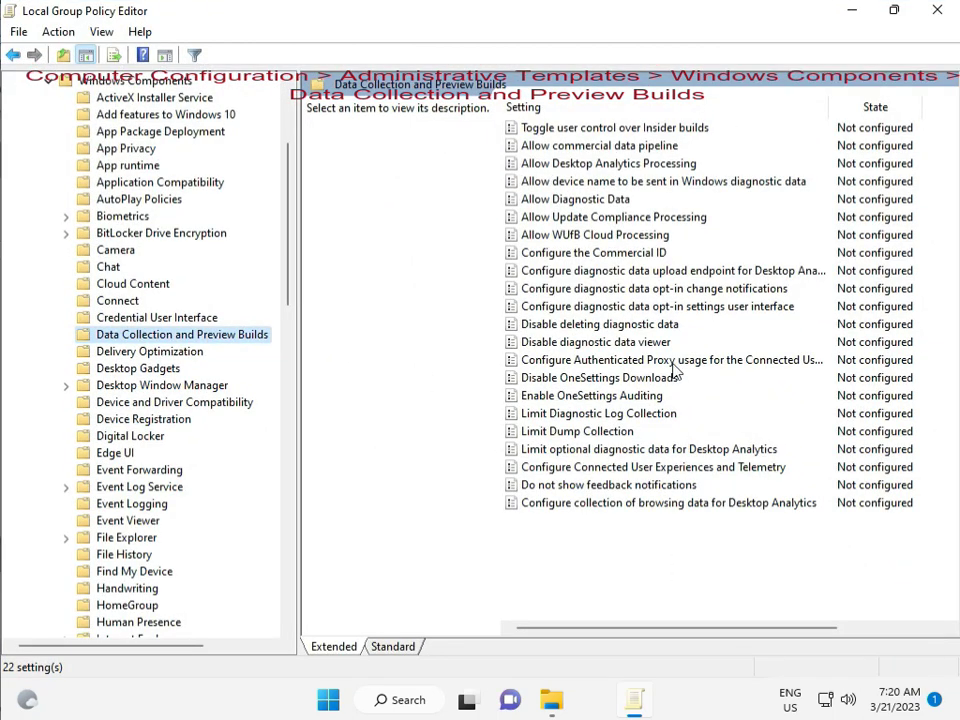
mouse_move(576, 168)
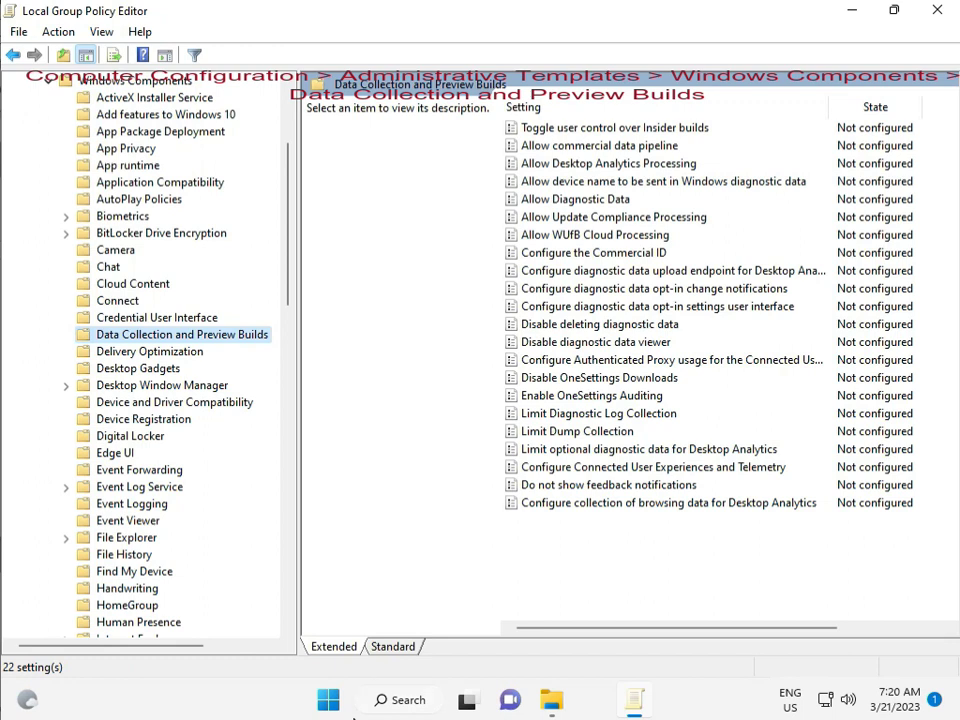
mouse_move(556, 344)
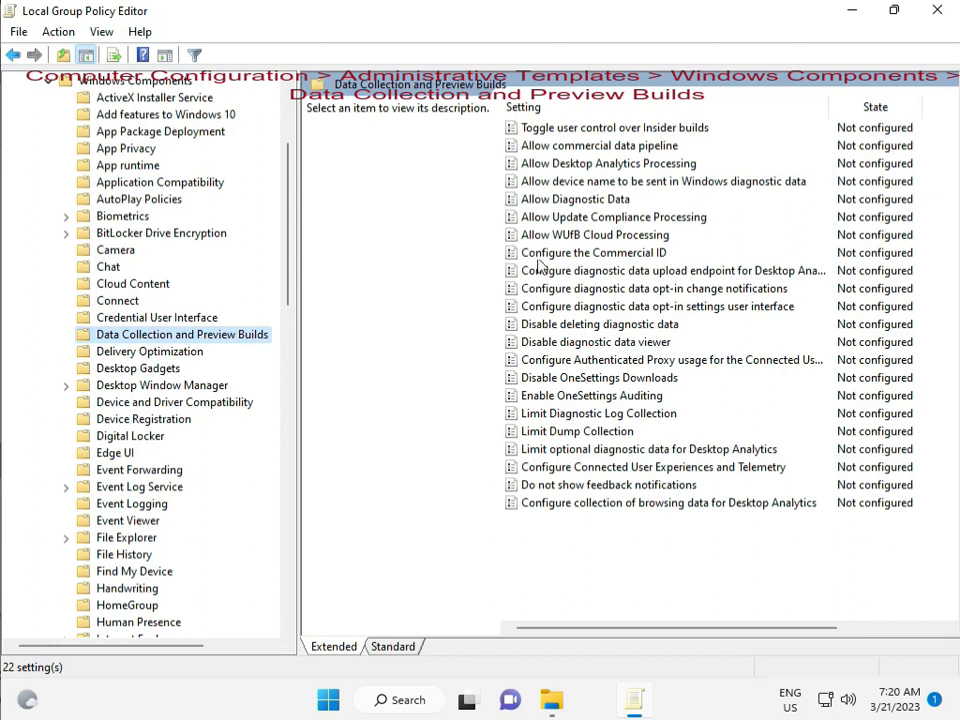
mouse_move(540, 198)
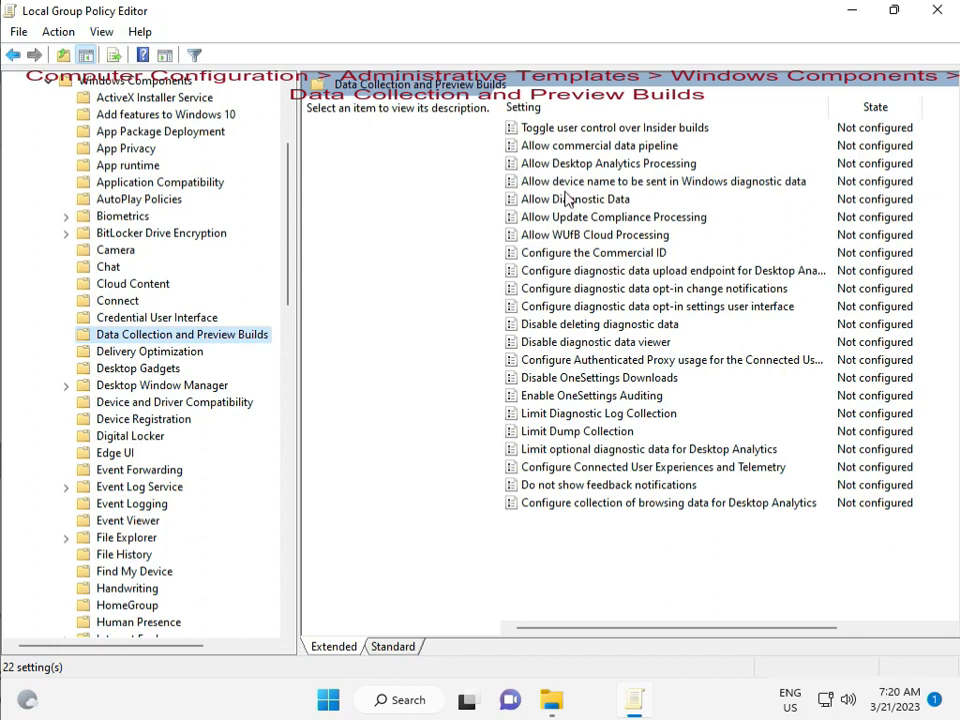
mouse_move(576, 158)
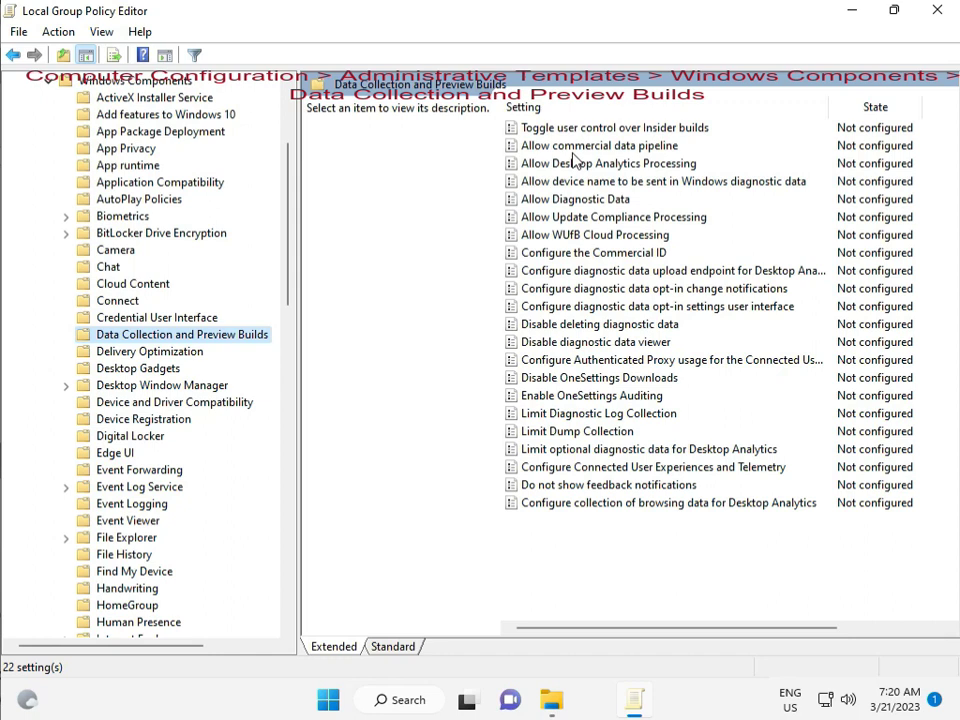
left_click(596, 144)
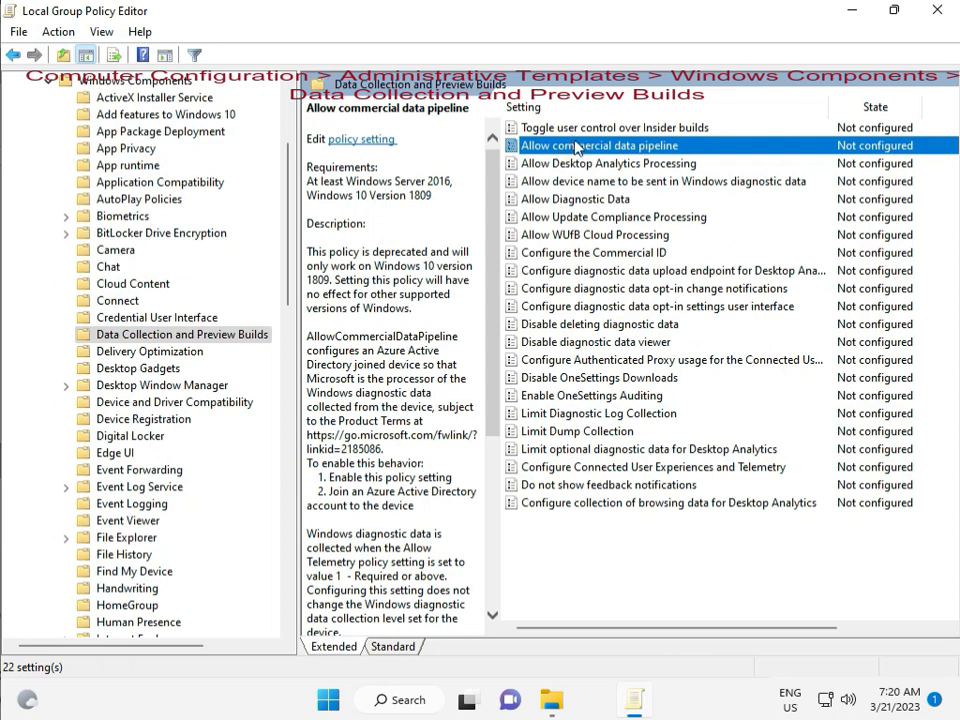
mouse_move(582, 218)
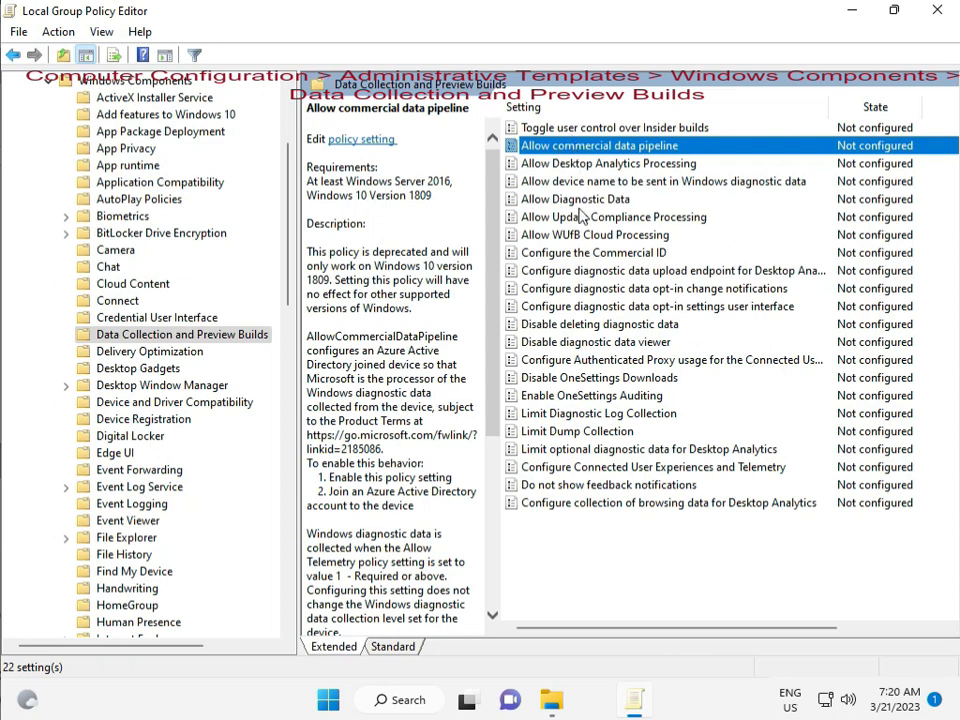
mouse_move(560, 544)
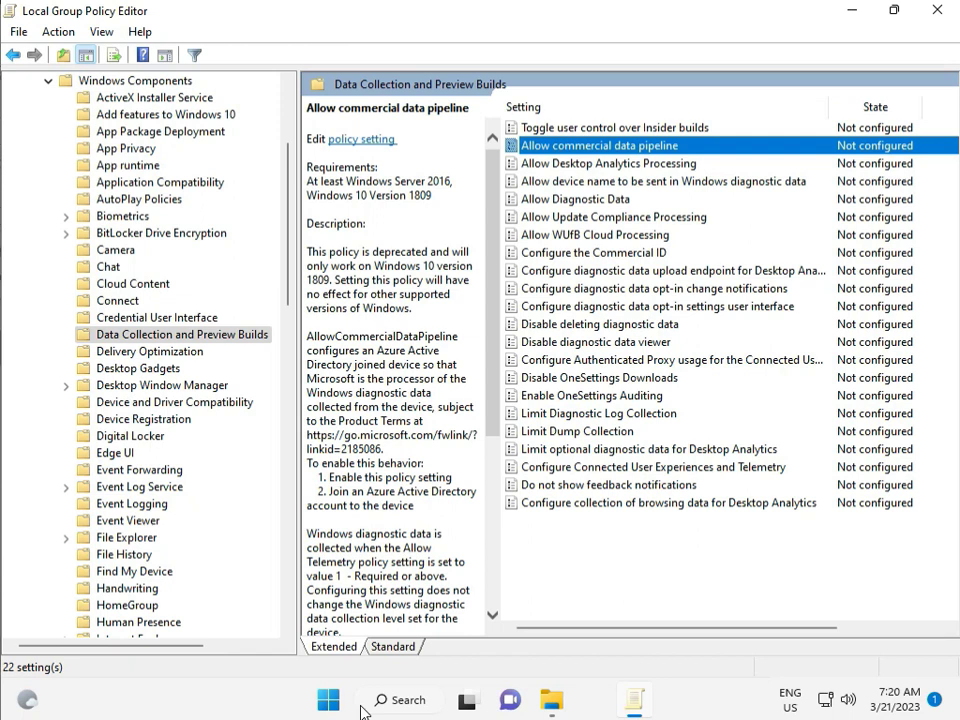
mouse_move(572, 514)
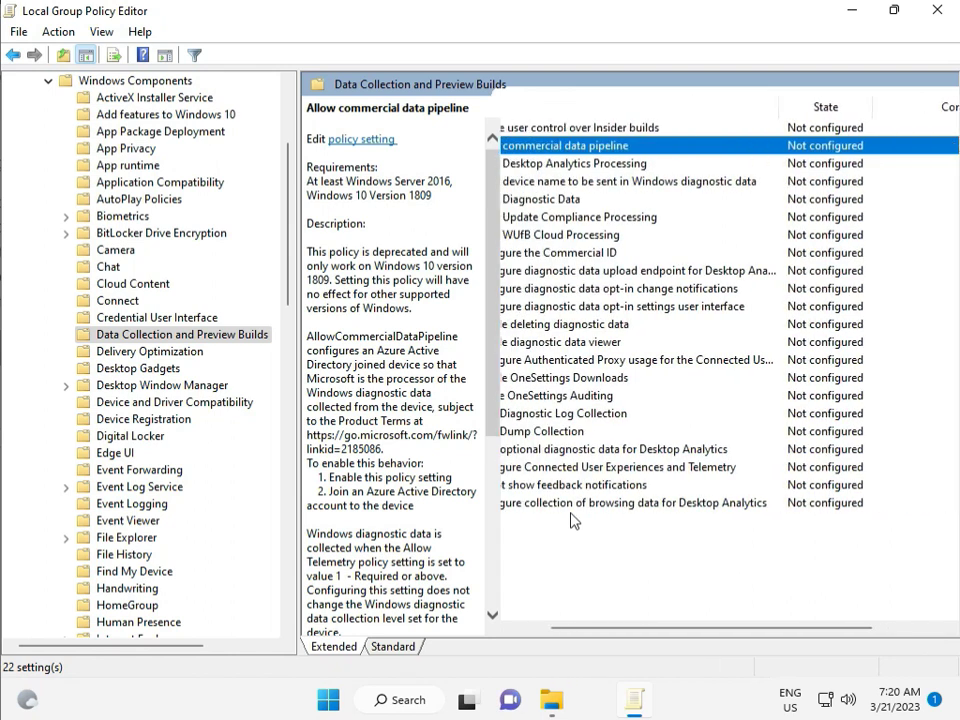
scroll("left", 3)
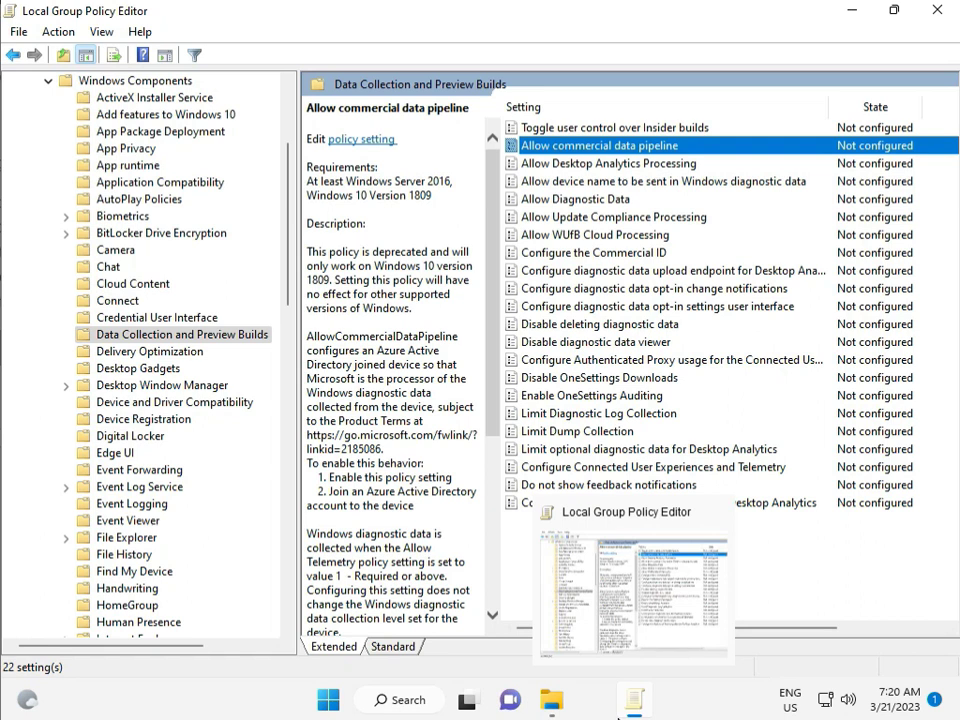
- Search Start for cmd and run Command Prompt as administrator
left_click(936, 10)
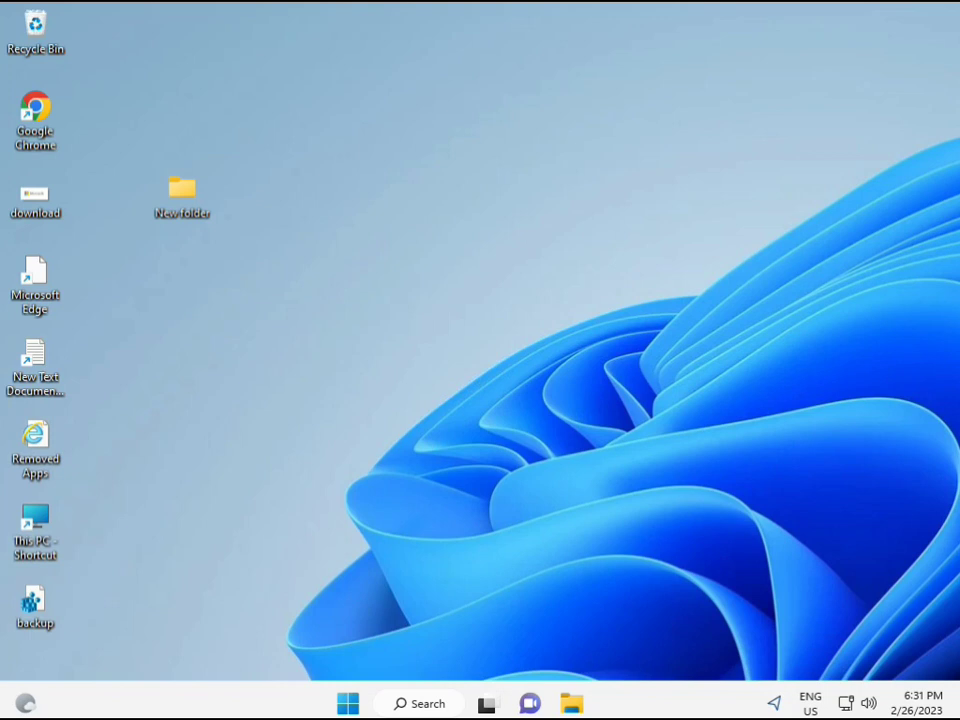
left_click(348, 704)
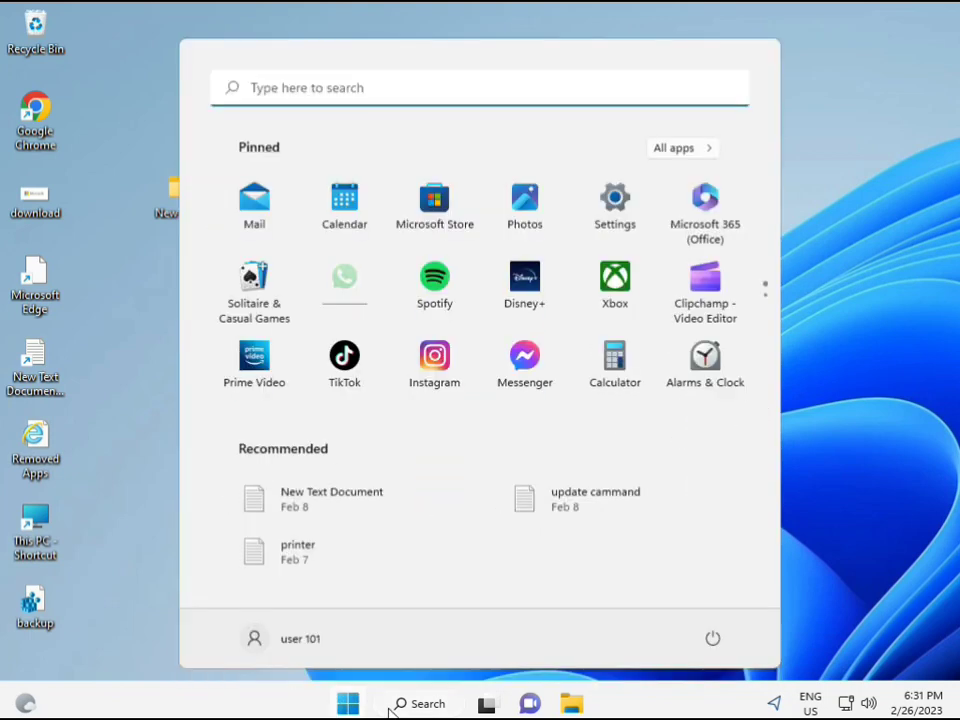
type("cmd")
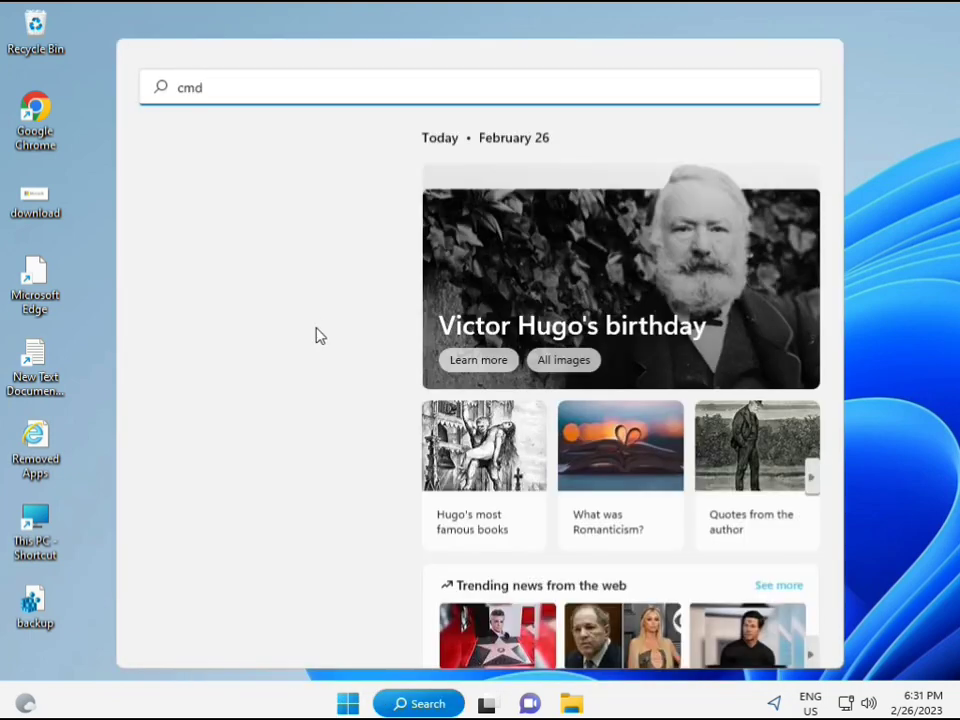
mouse_move(284, 206)
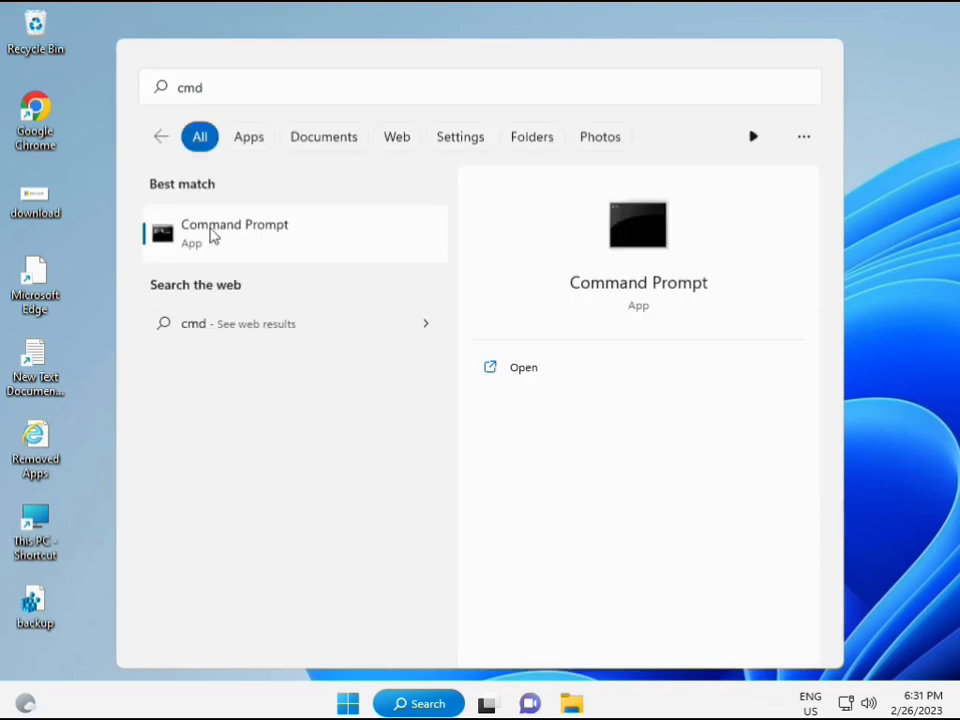
mouse_move(246, 242)
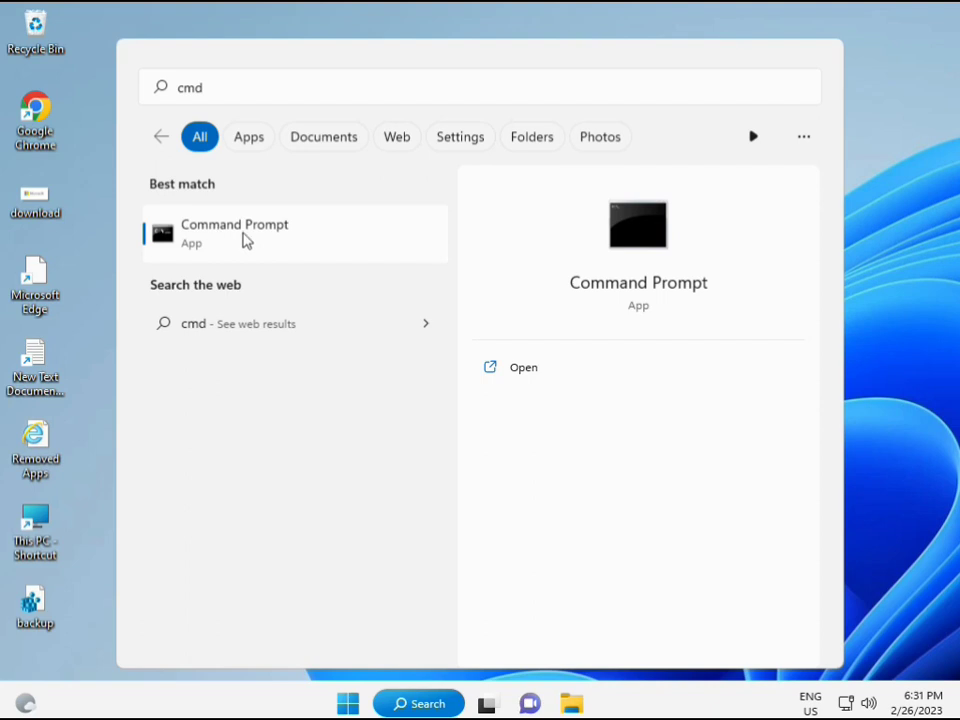
right_click(234, 232)
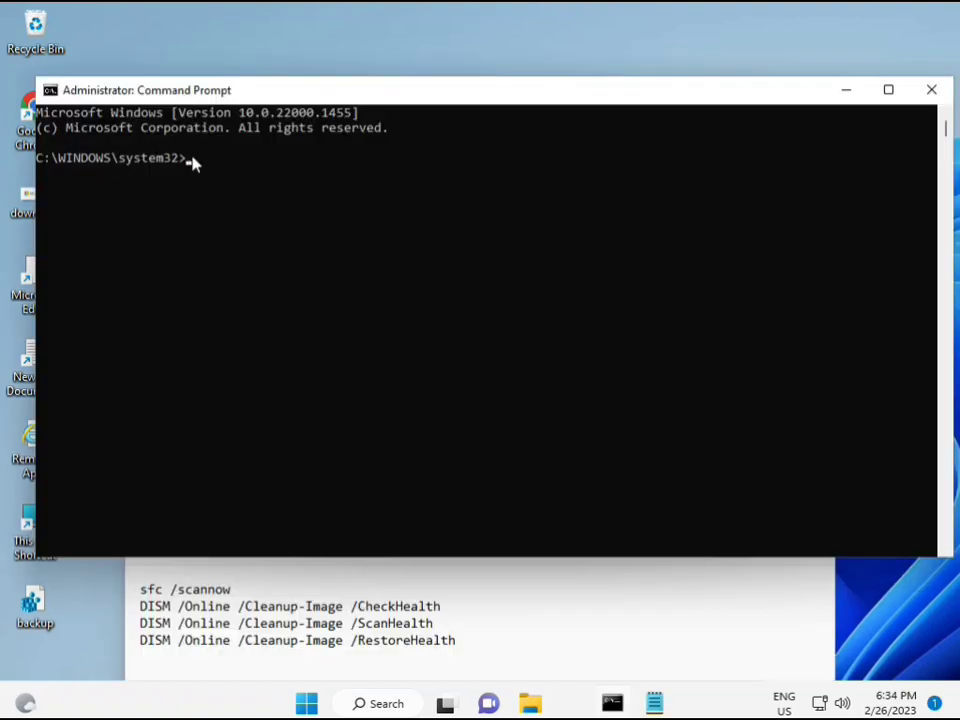
- Run sfc /scannow to completion with no integrity violations found
type("sc")
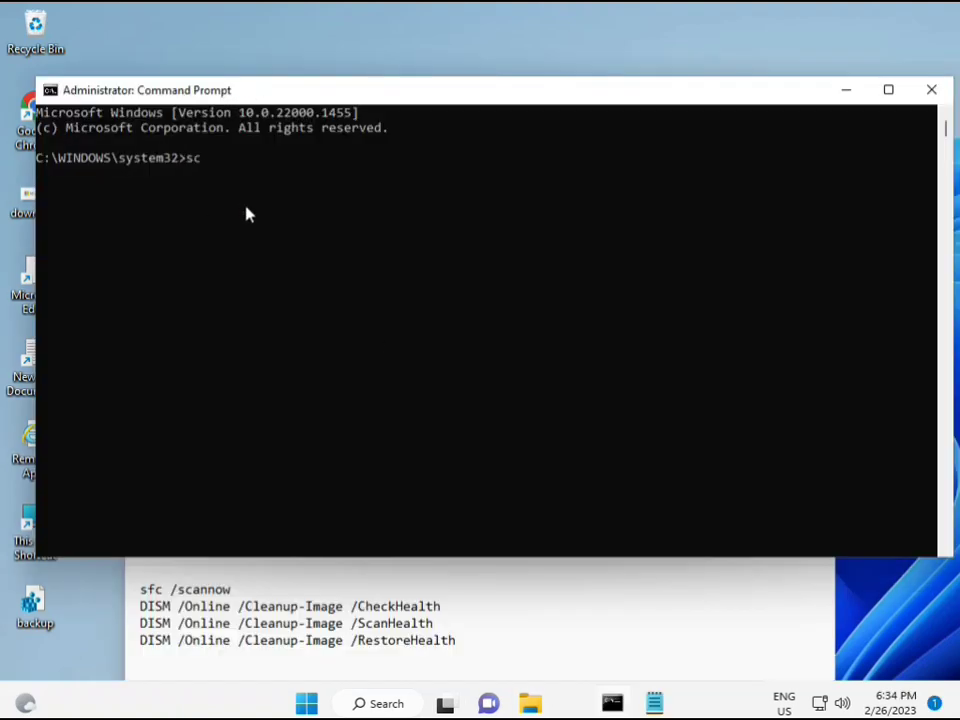
key("Backspace")
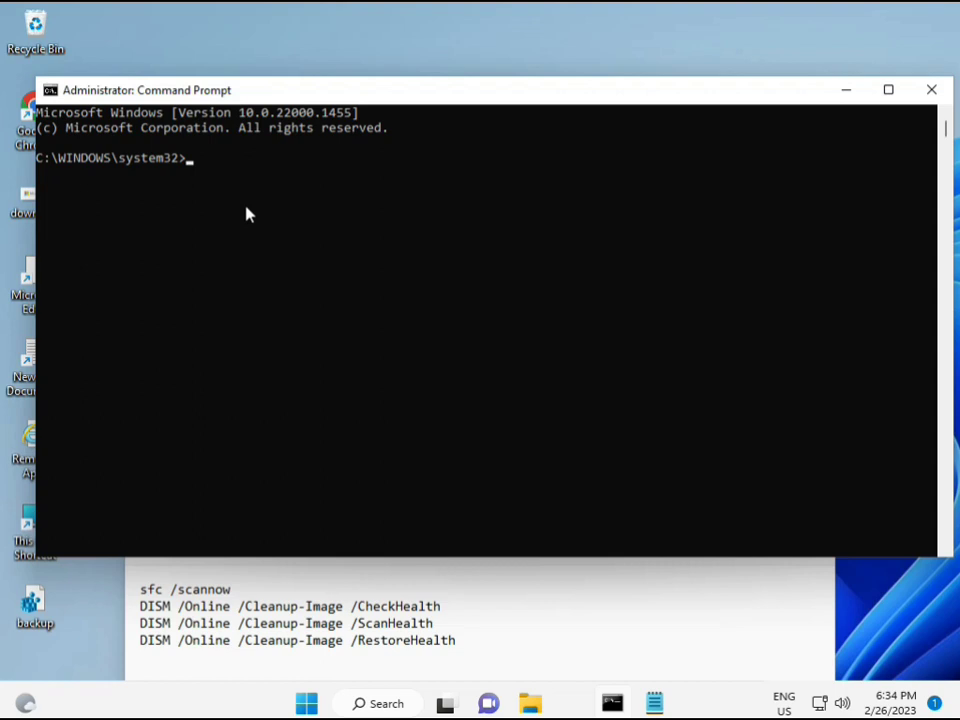
type("sfc")
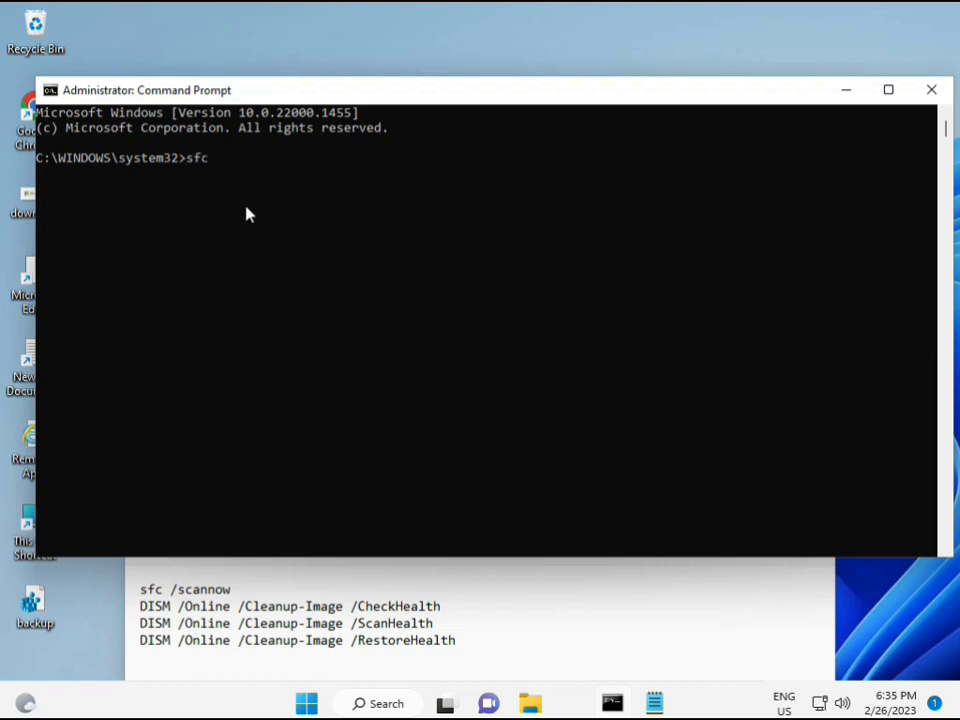
type("/scannow")
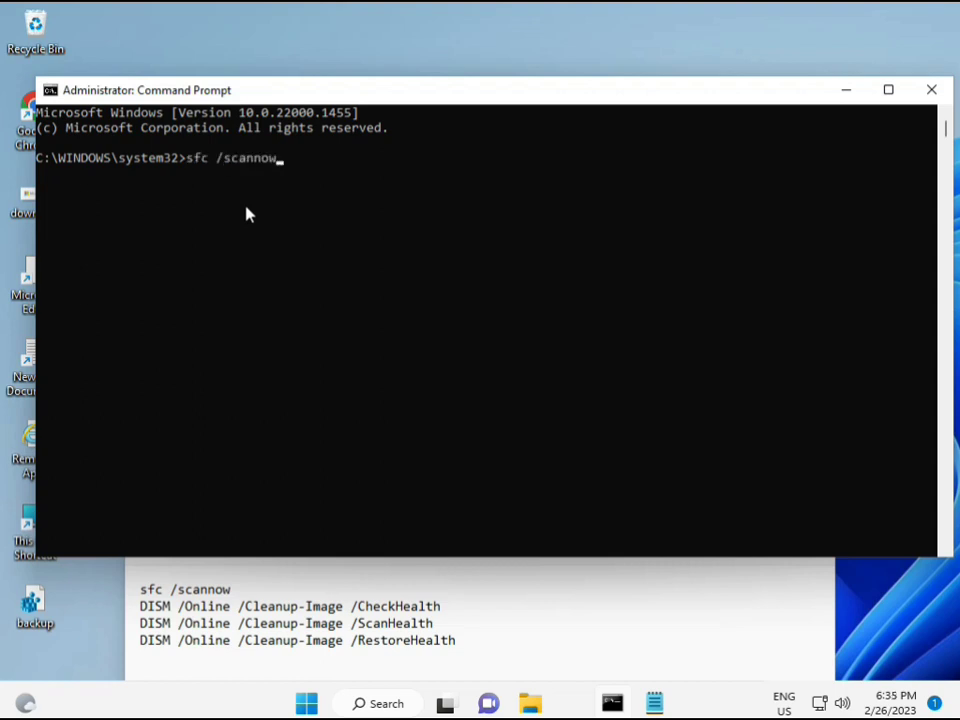
key("Return")
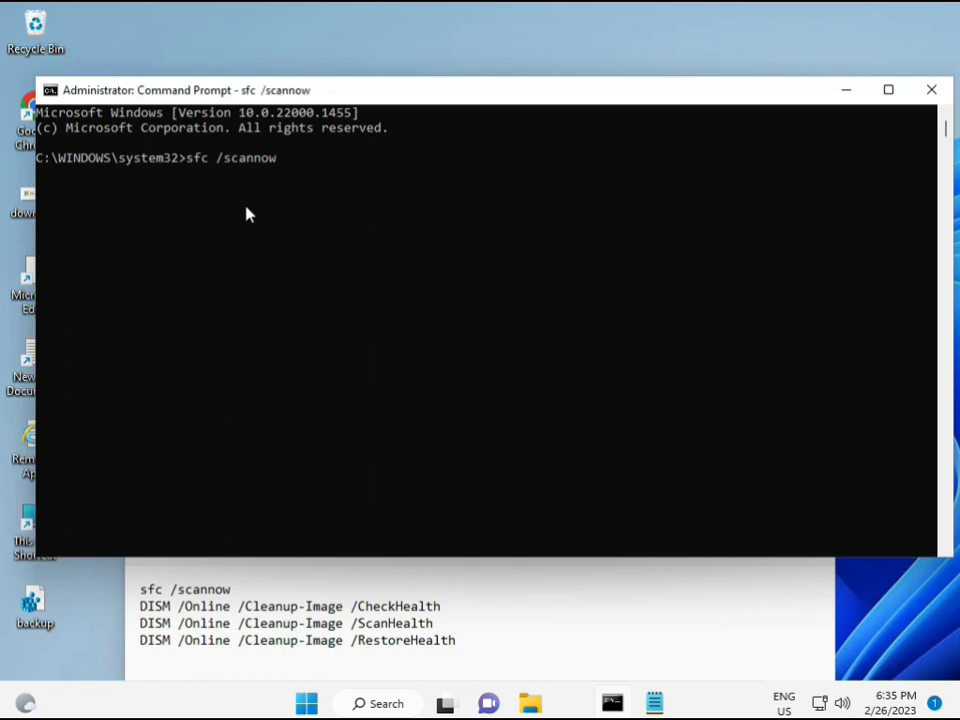
key("Return")
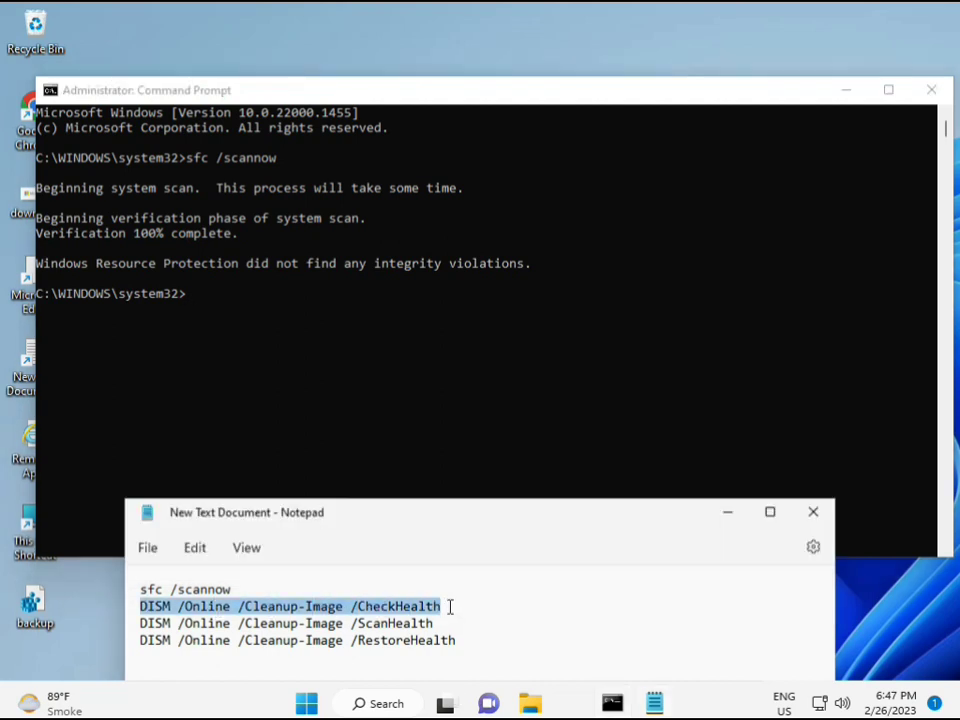
mouse_move(200, 352)
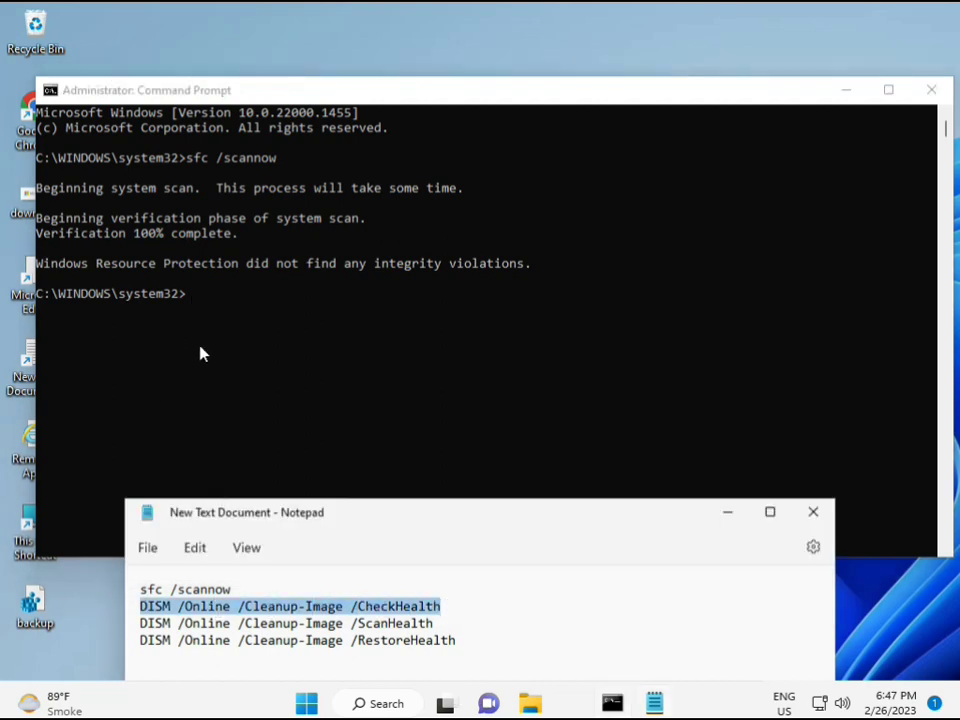
- Copy the DISM CheckHealth line from the notes and run it at the prompt
right_click(200, 352)
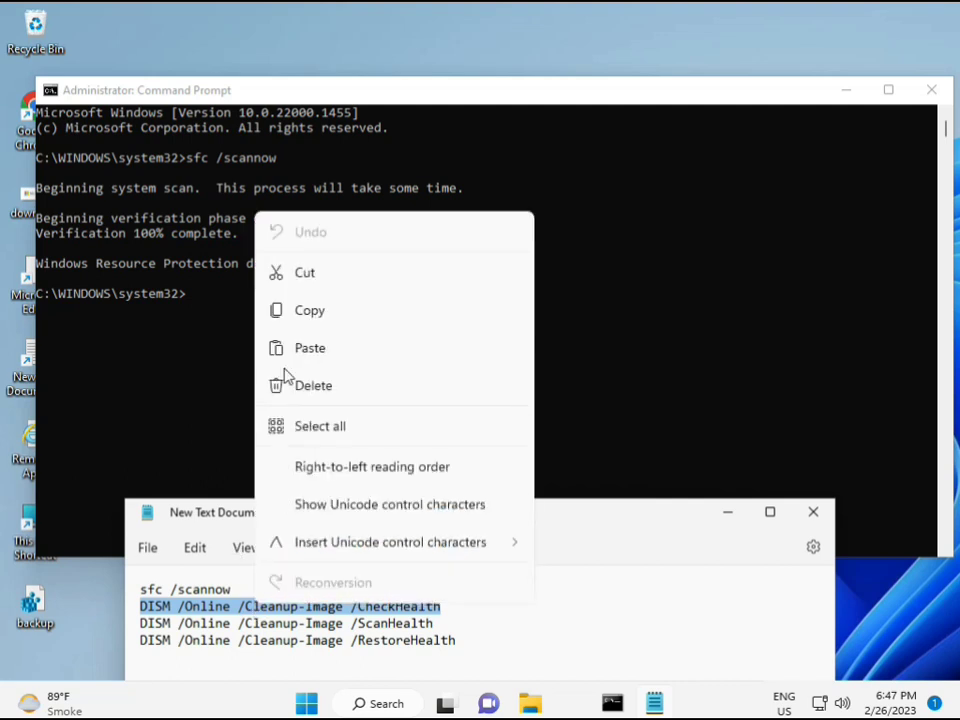
left_click(190, 294)
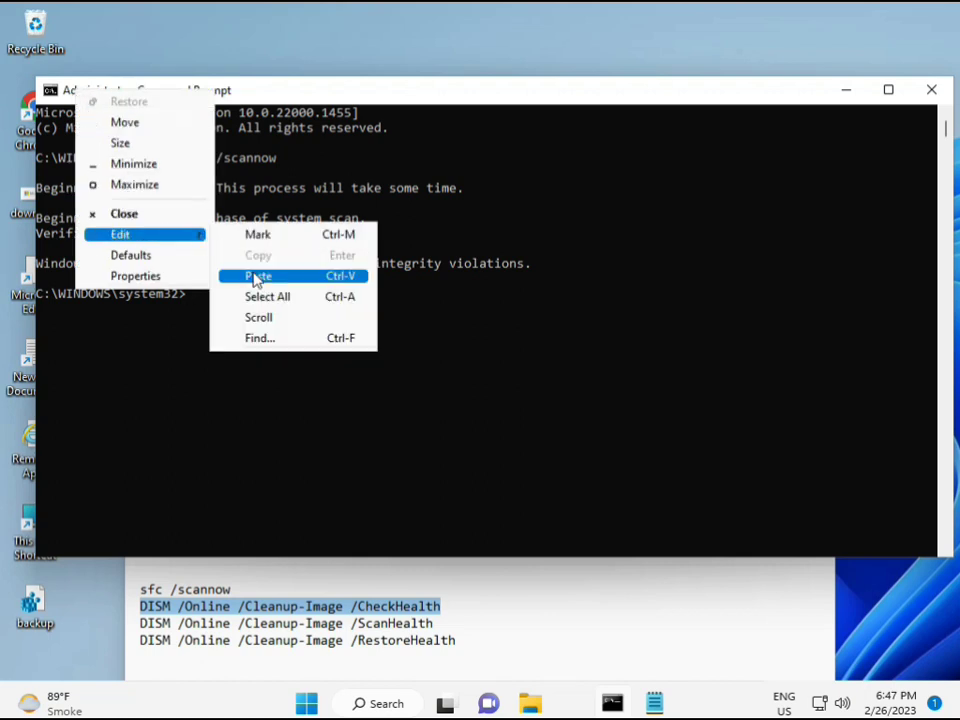
left_click(256, 276)
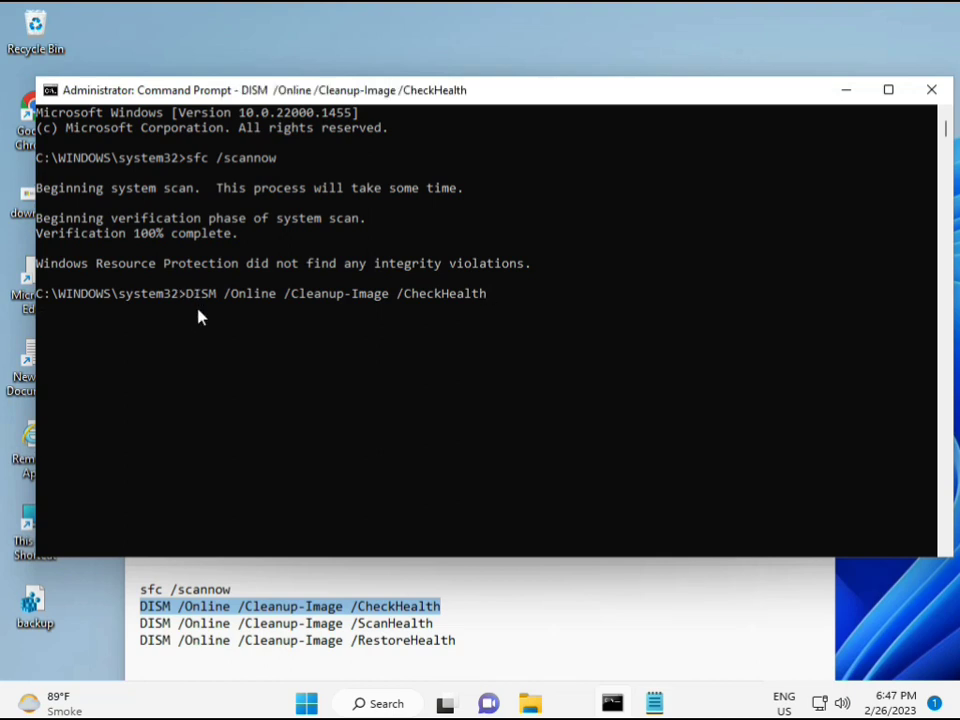
key("Return")
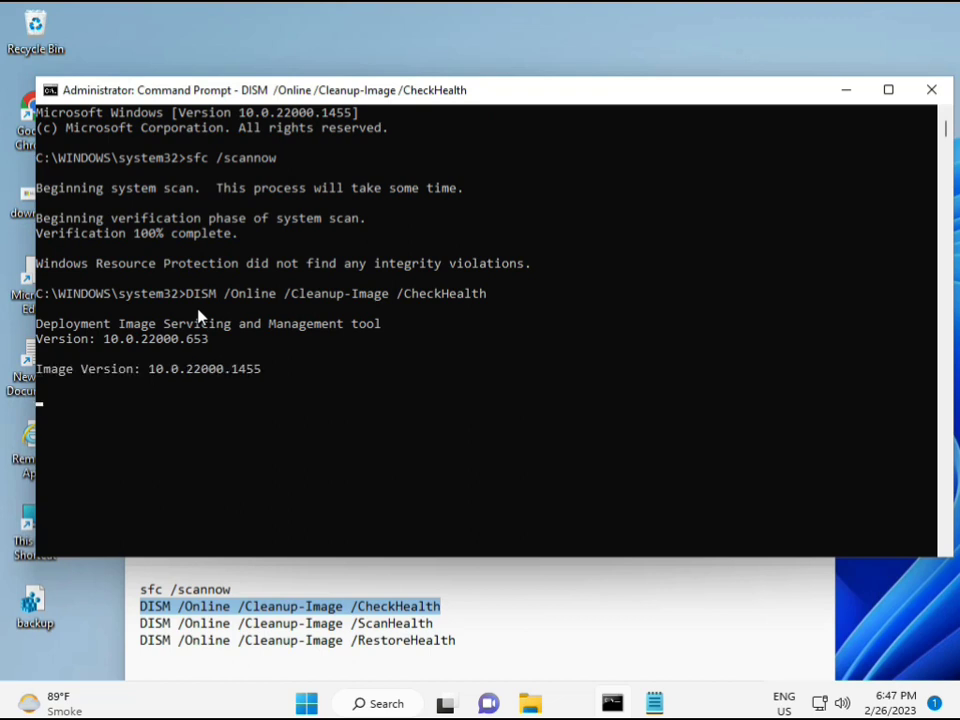
mouse_move(52, 410)
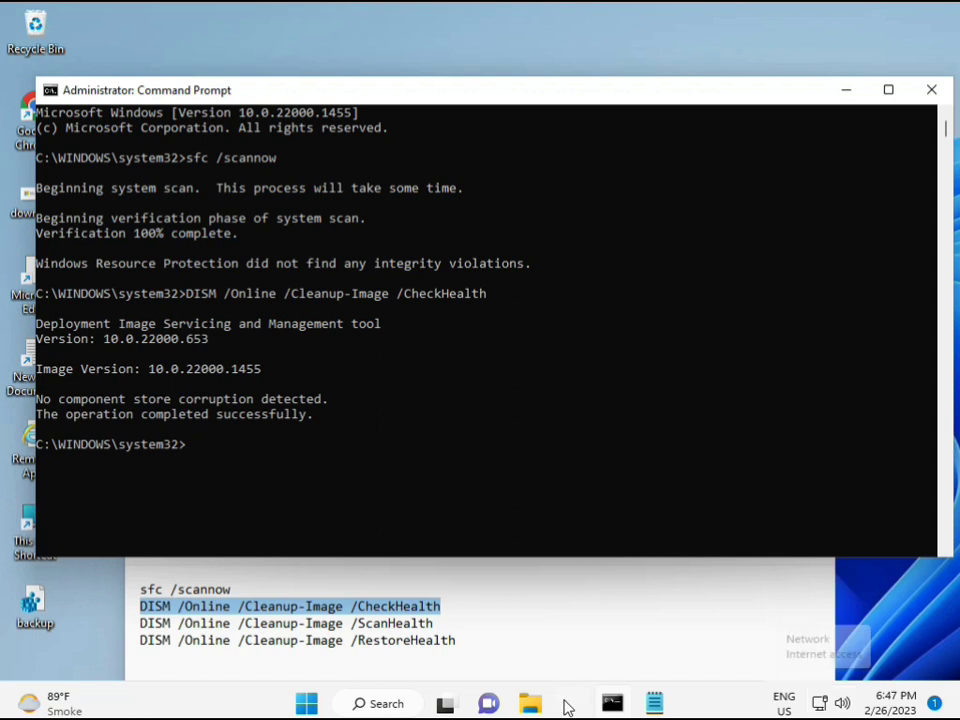
- Copy the DISM ScanHealth line from the notes and run it at the prompt
left_click(654, 704)
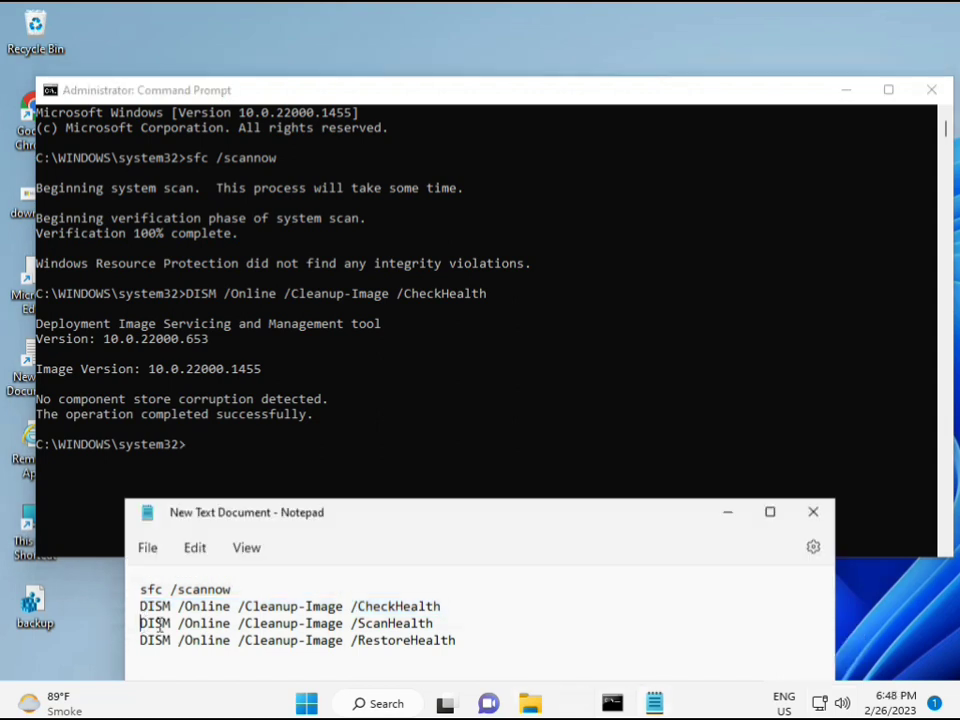
triple_click(288, 624)
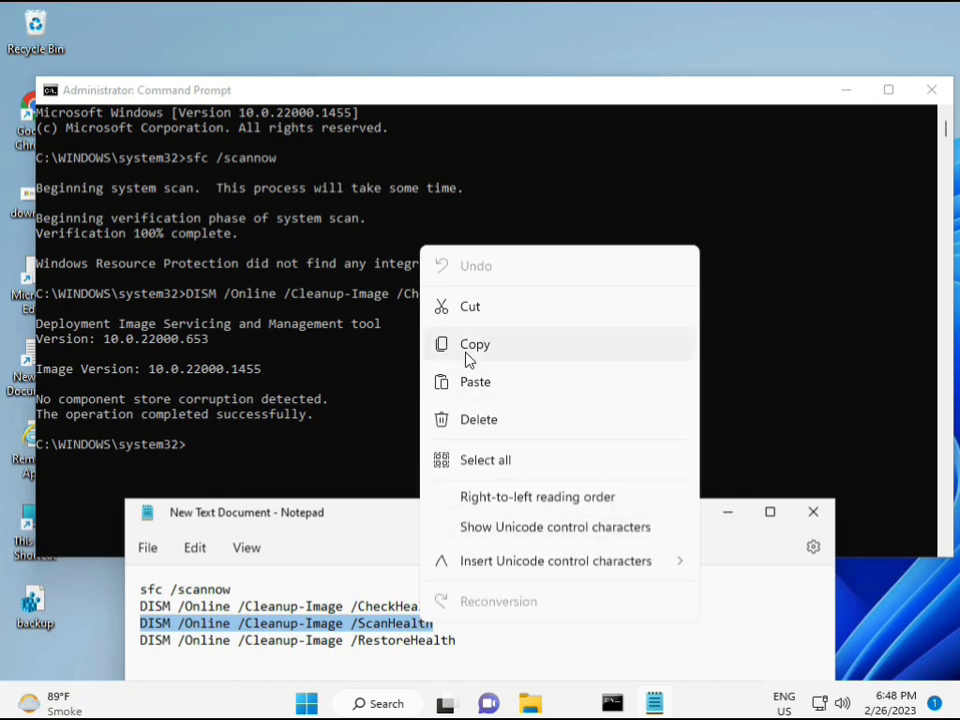
left_click(474, 344)
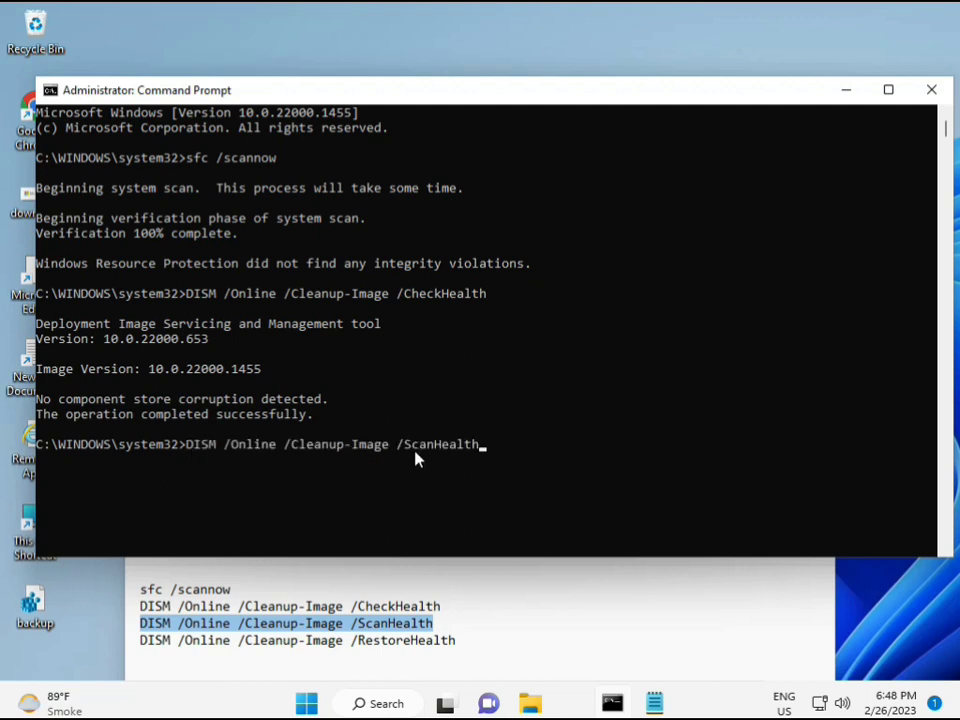
key("Return")
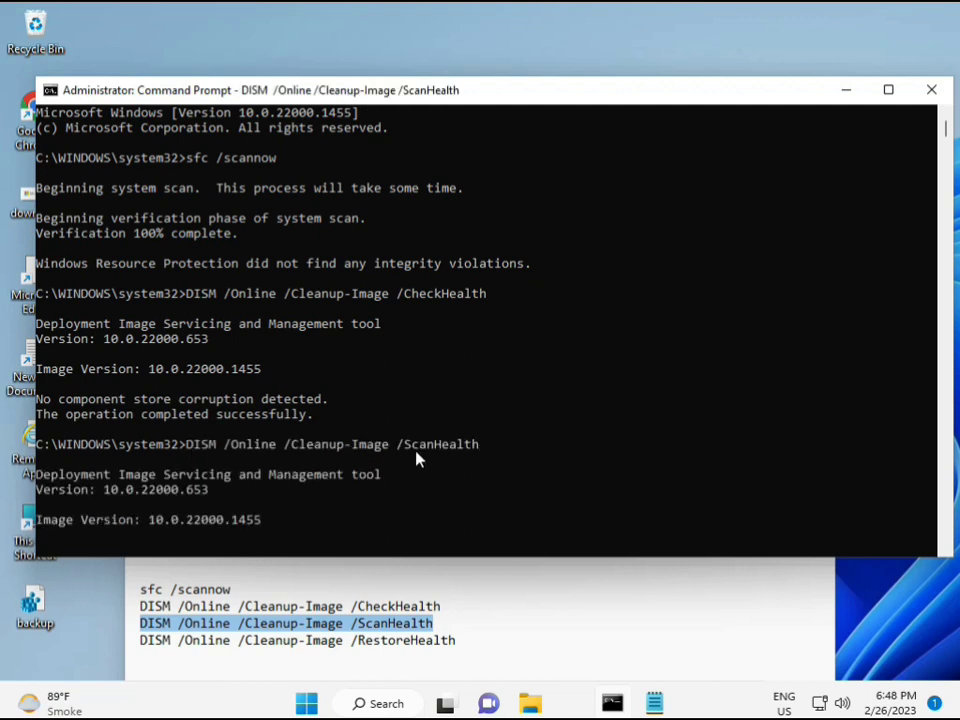